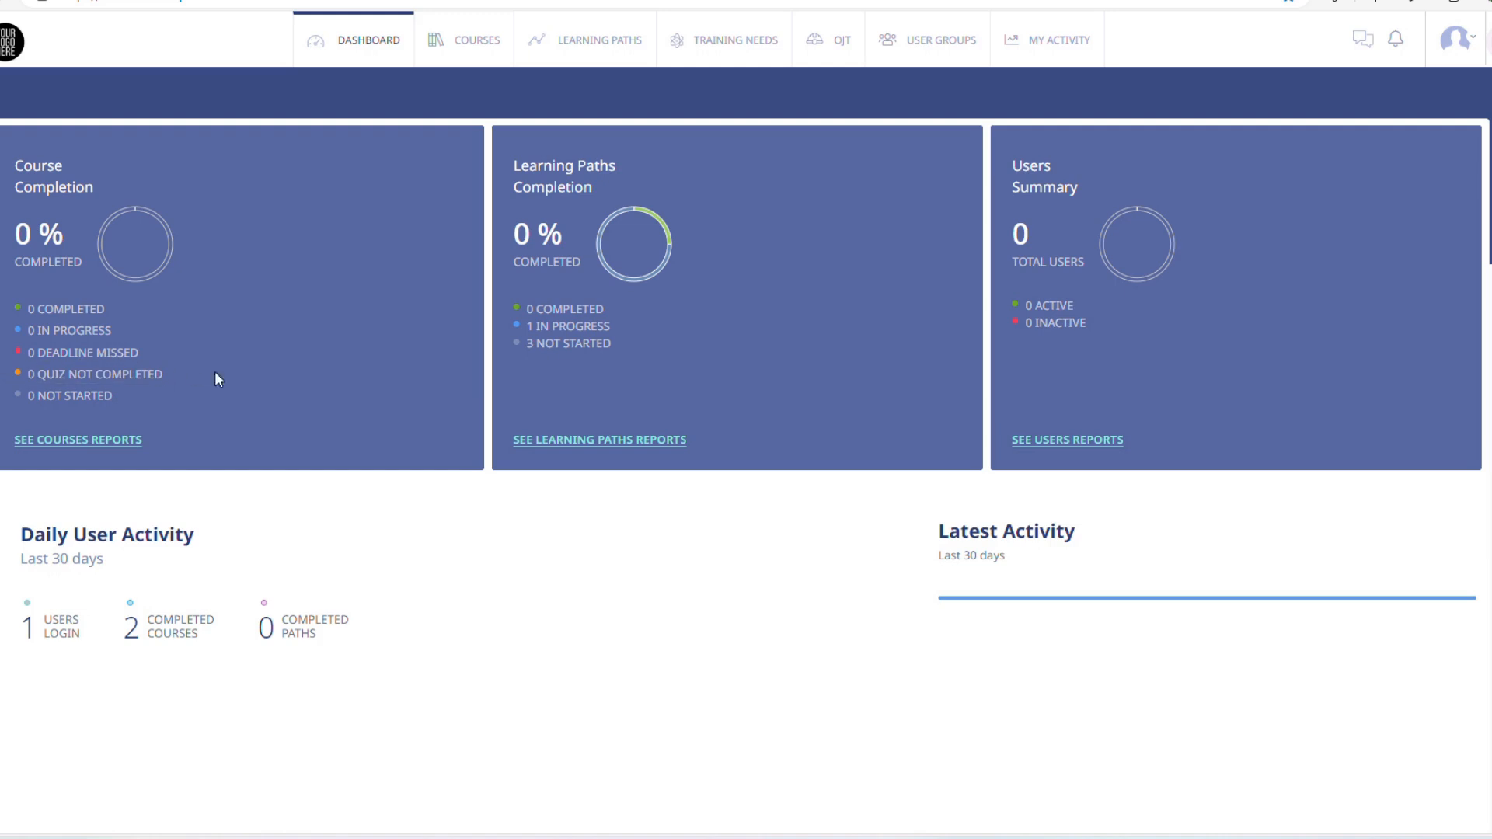
mouse_move(1417, 371)
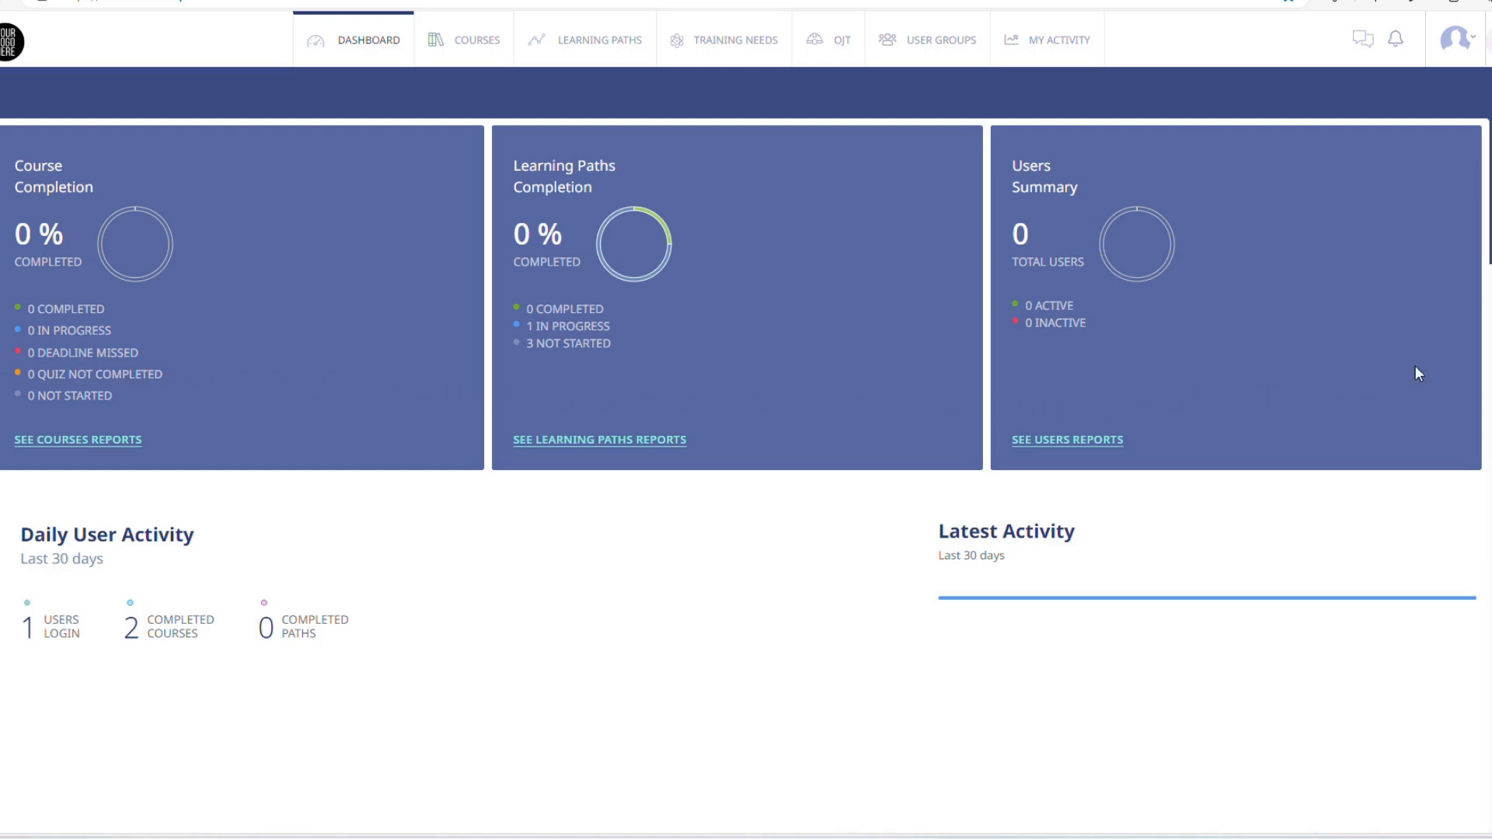
Step: Peek at the account options, then go to the Courses list showing 257 managed courses
left_click(1452, 41)
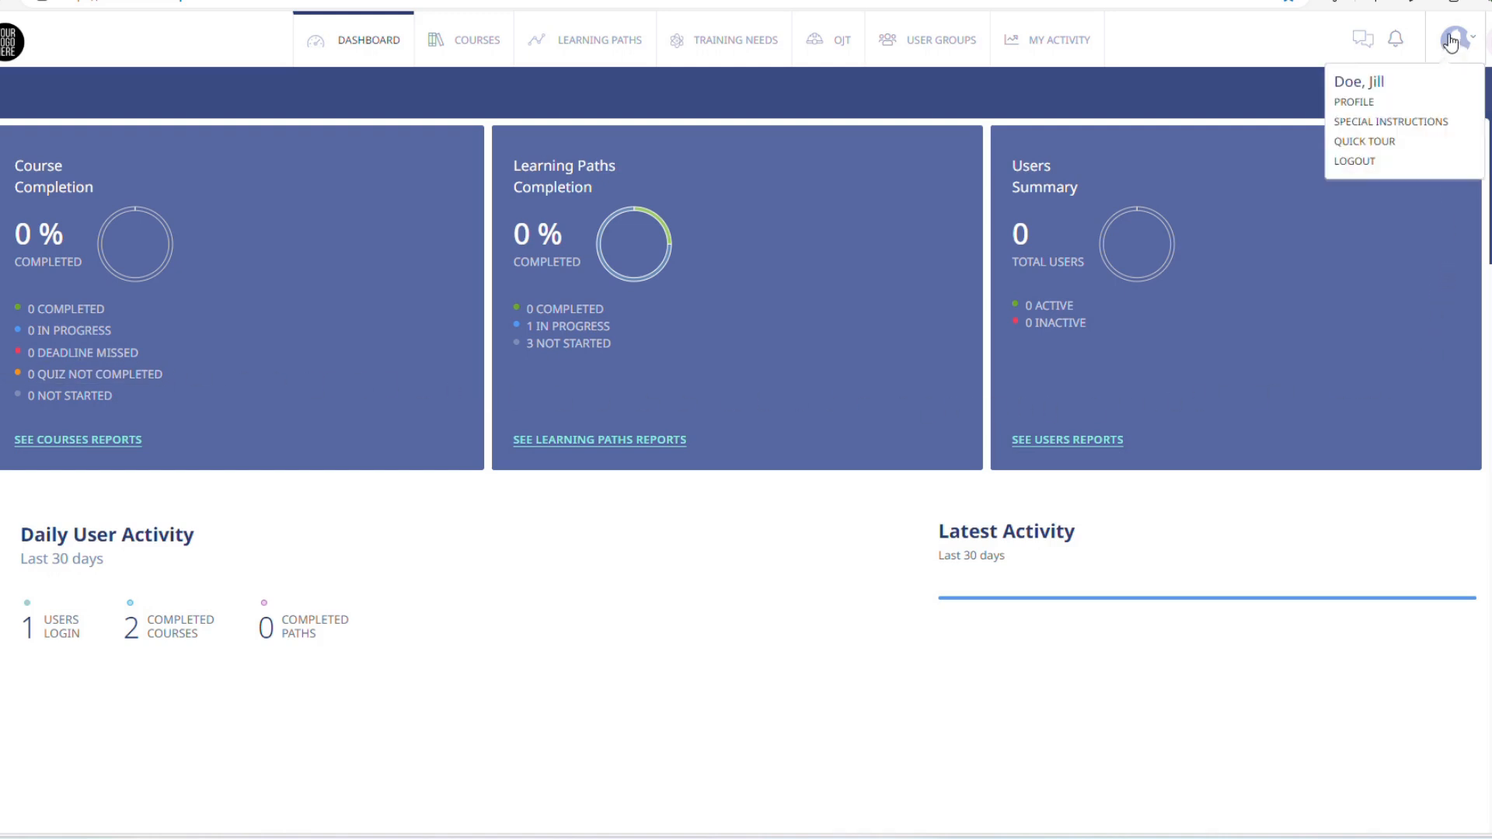
mouse_move(1384, 163)
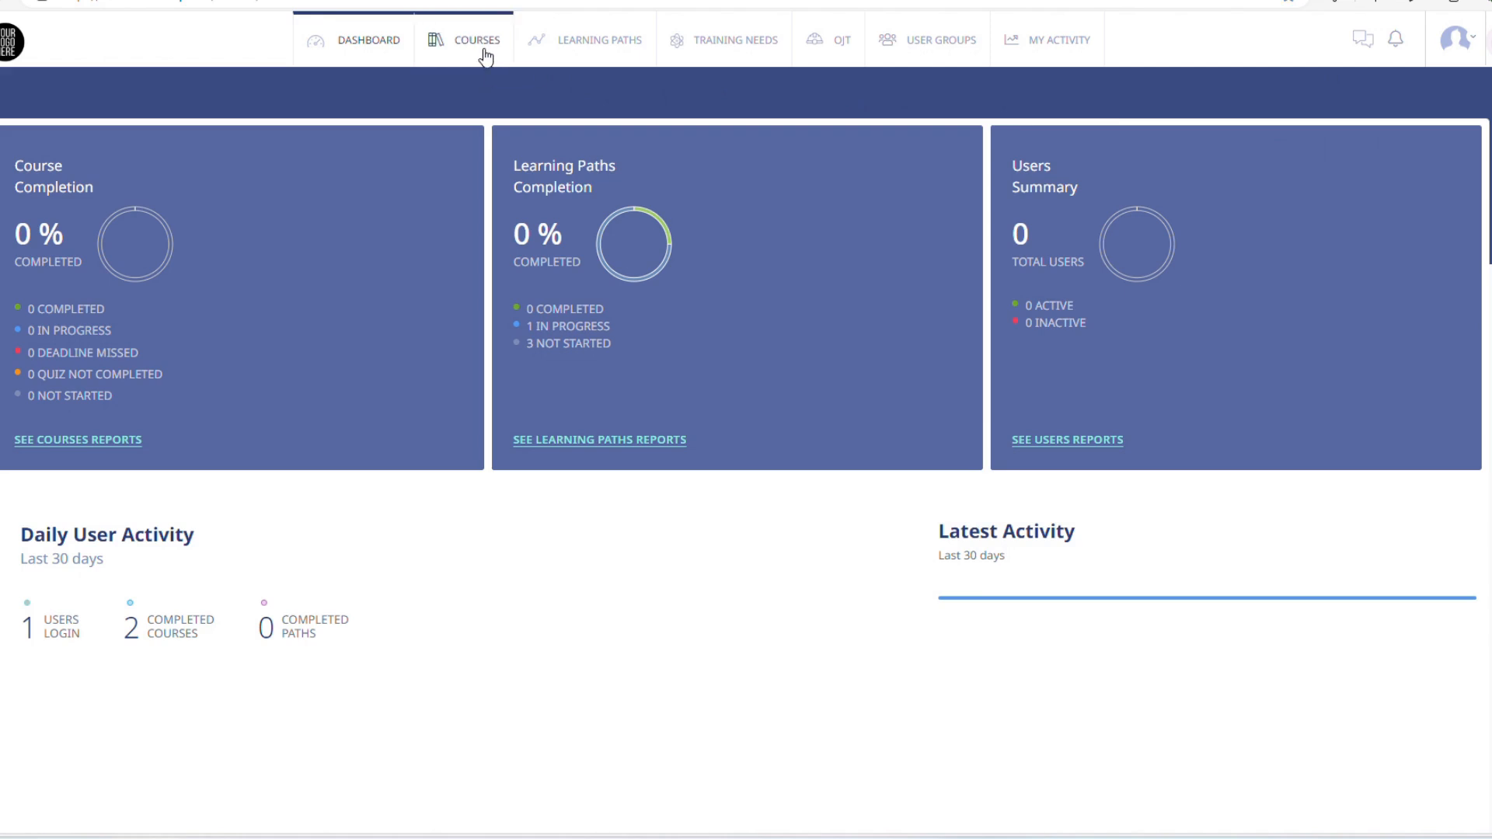
left_click(477, 41)
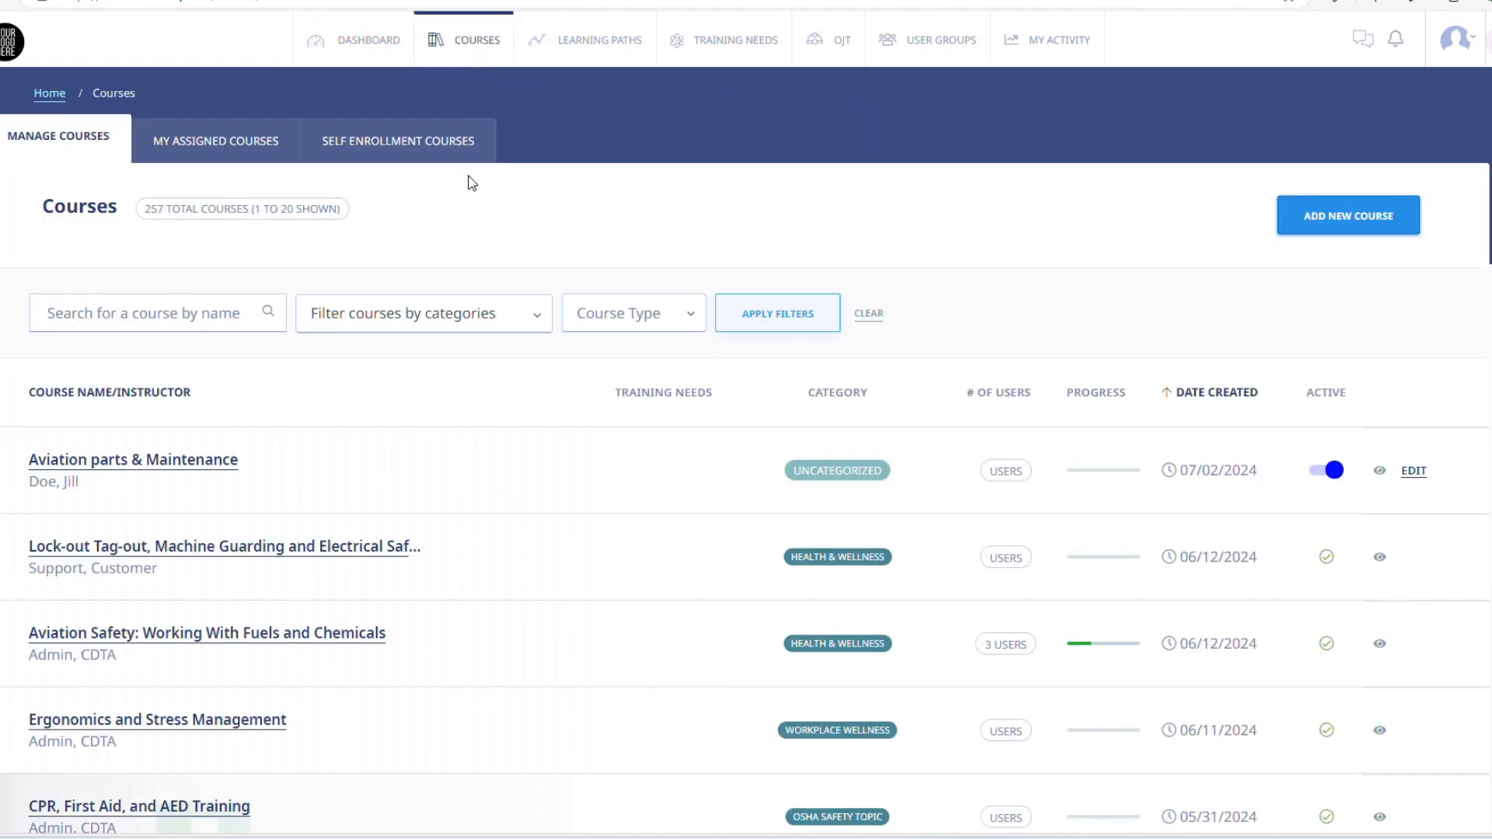
mouse_move(1465, 236)
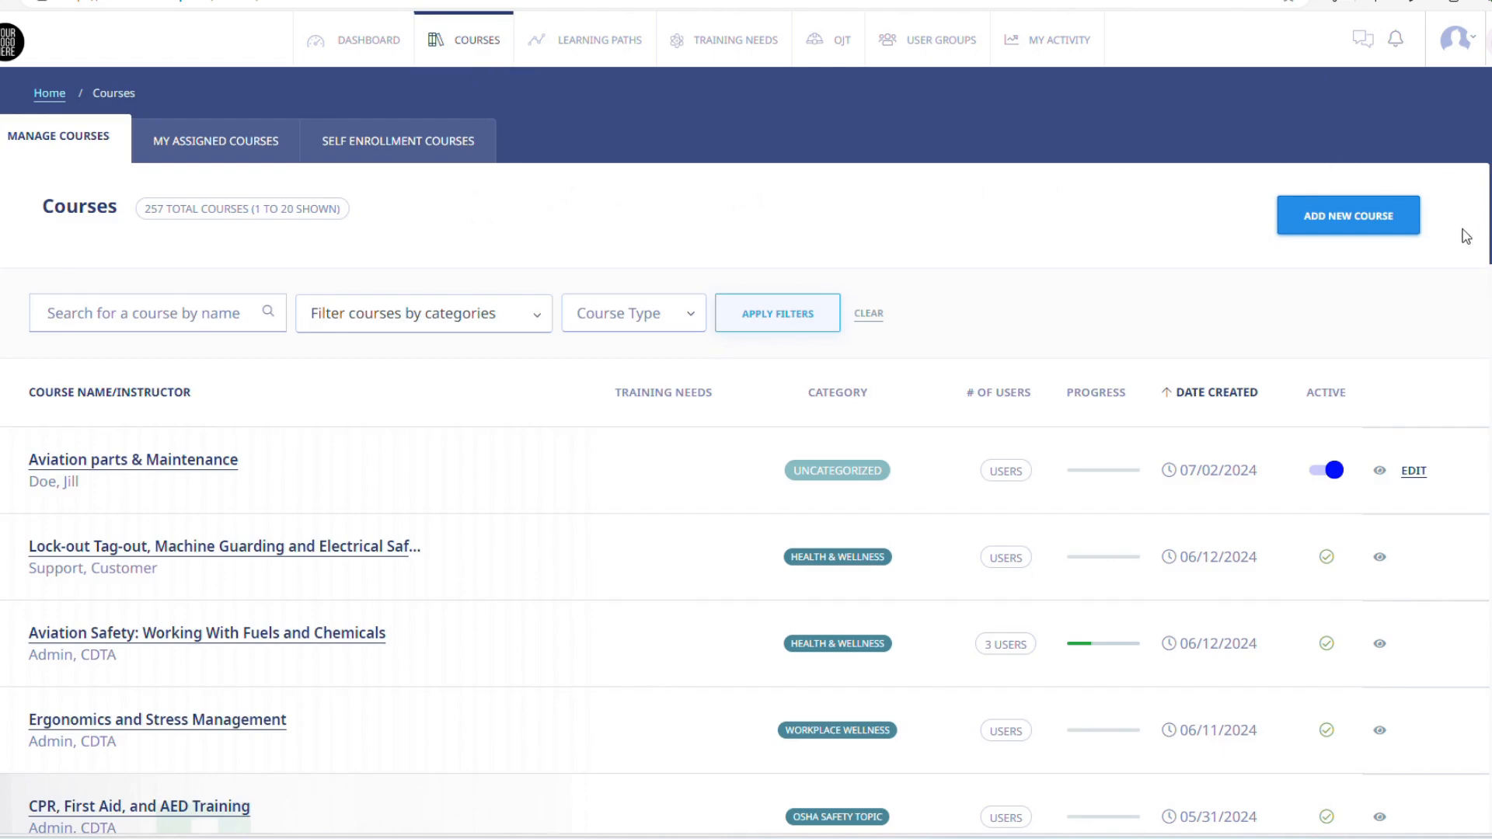
mouse_move(1360, 452)
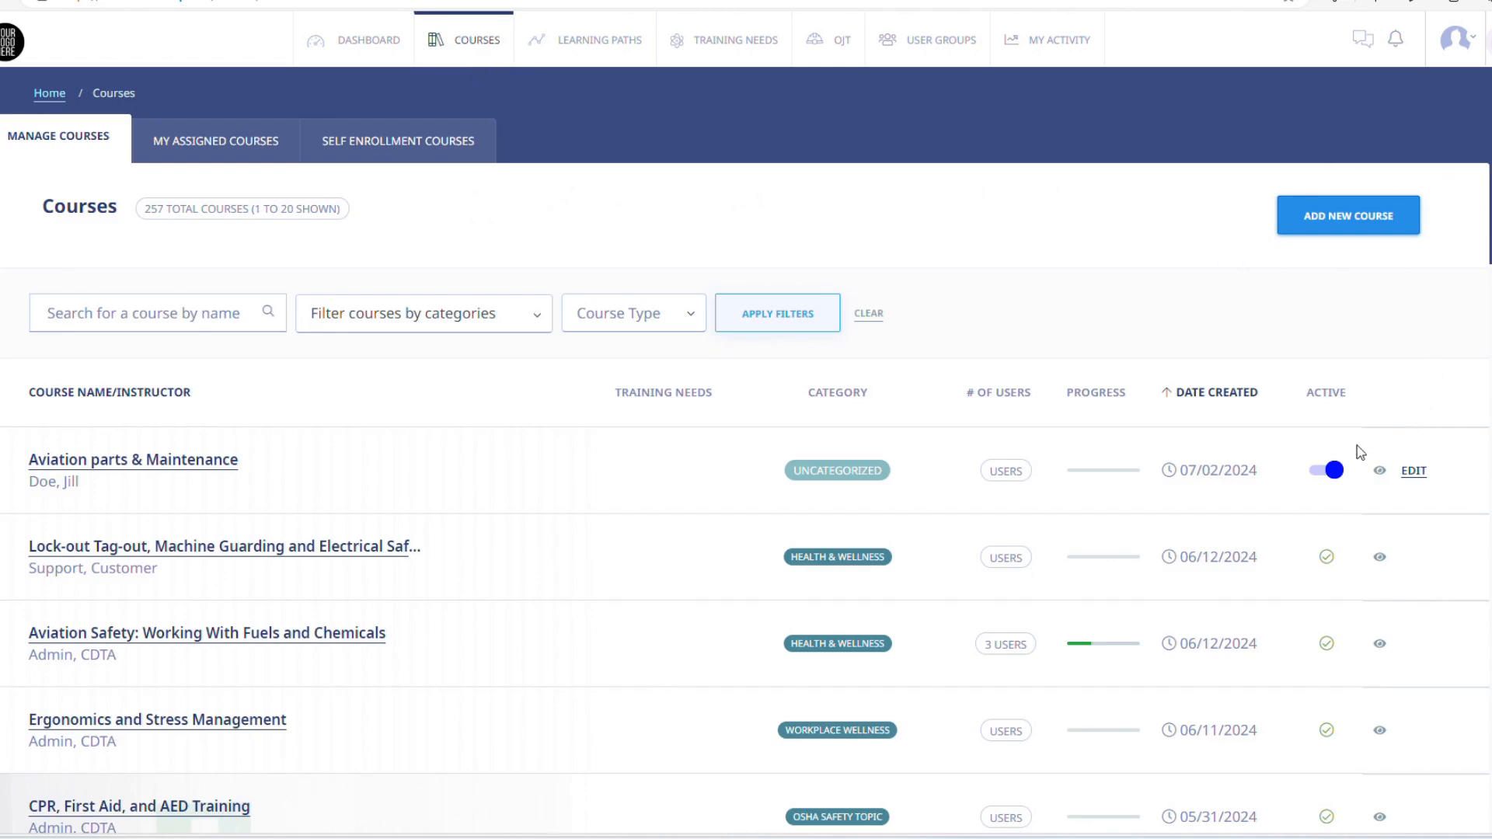
mouse_move(1413, 498)
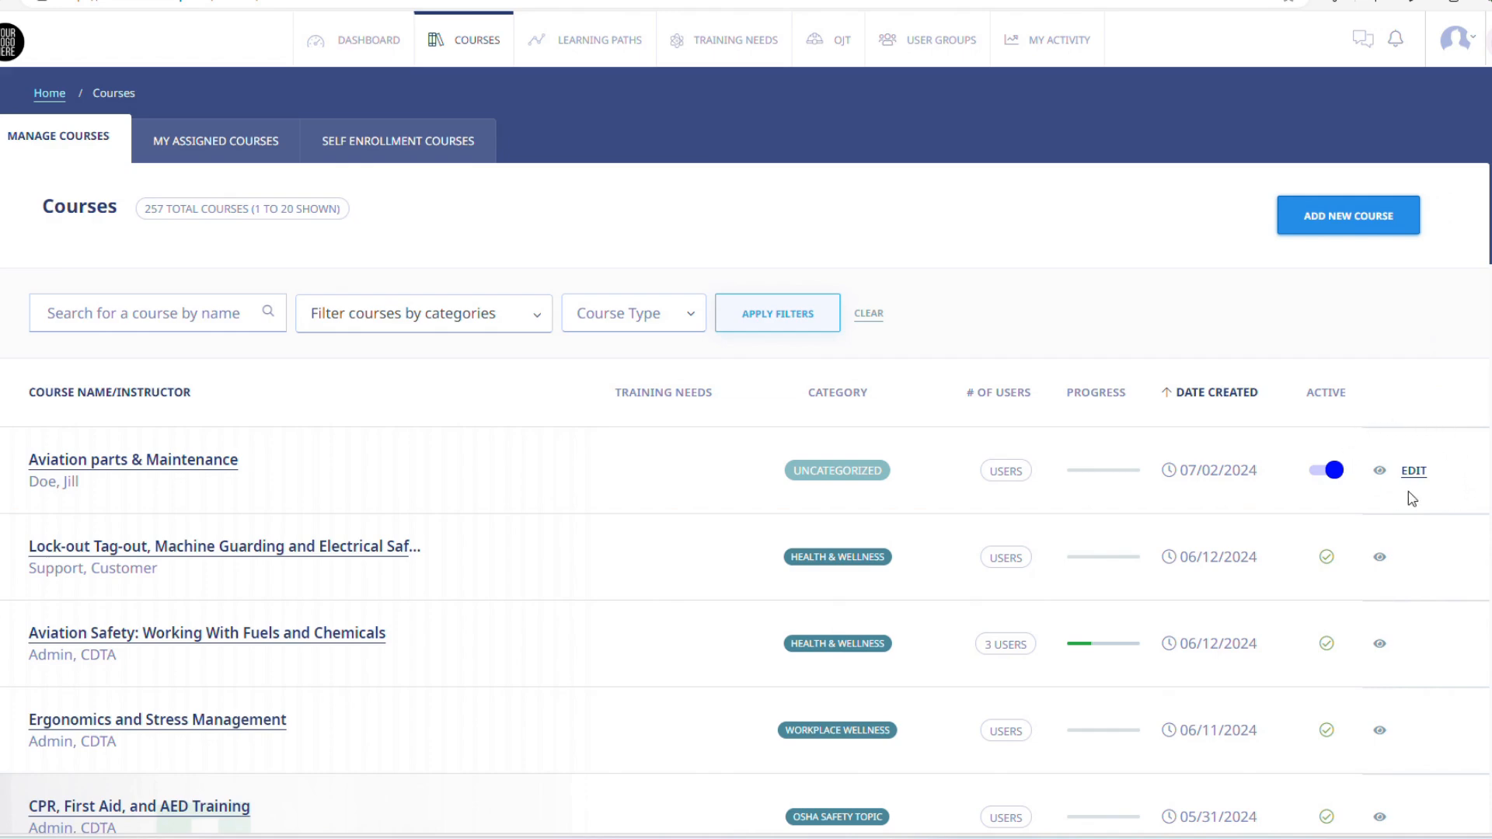
mouse_move(1414, 471)
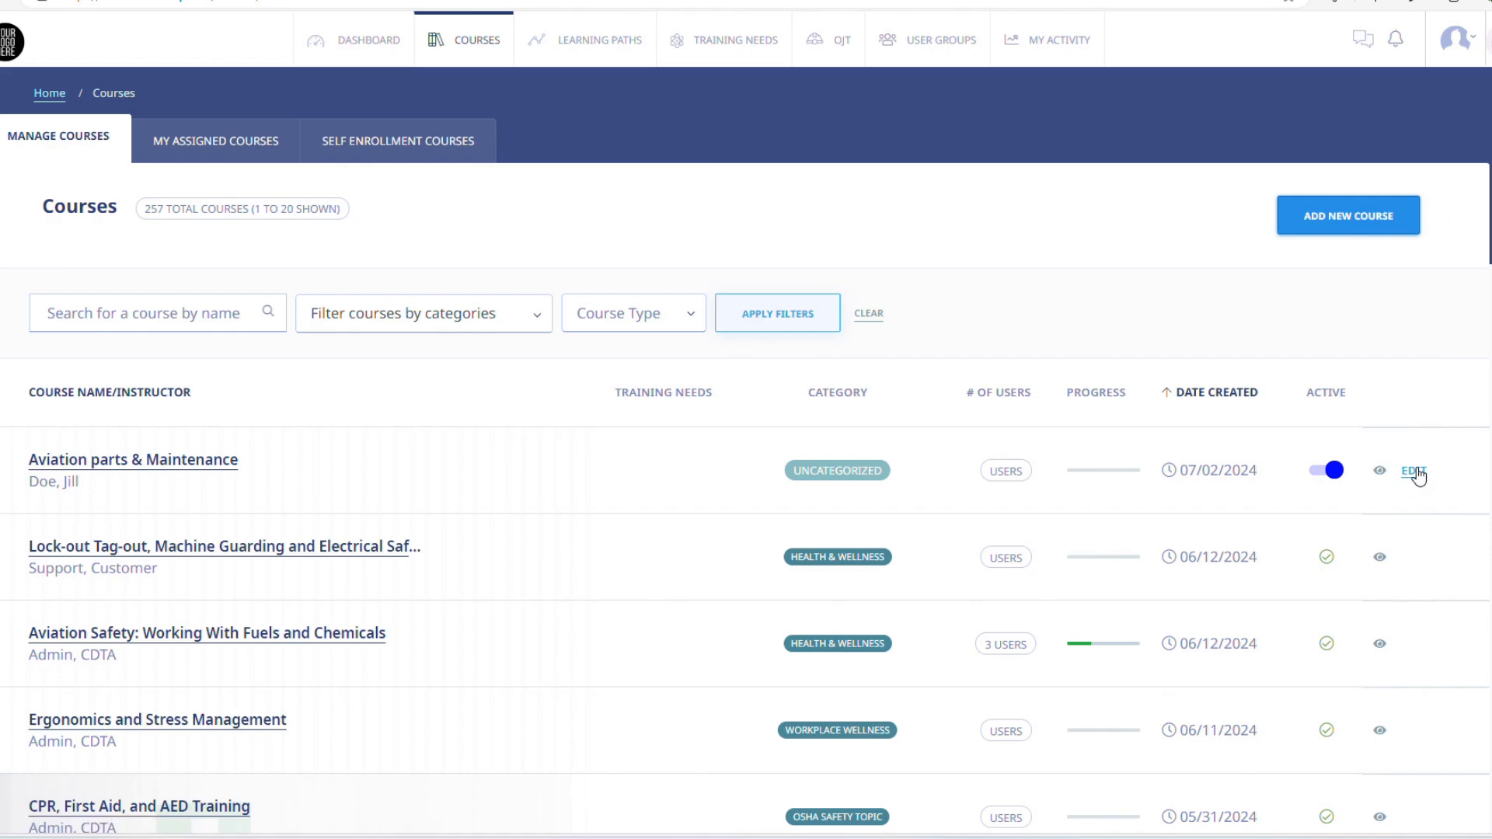
Step: Edit the Aviation parts & Maintenance course to show its lessons list
left_click(1414, 471)
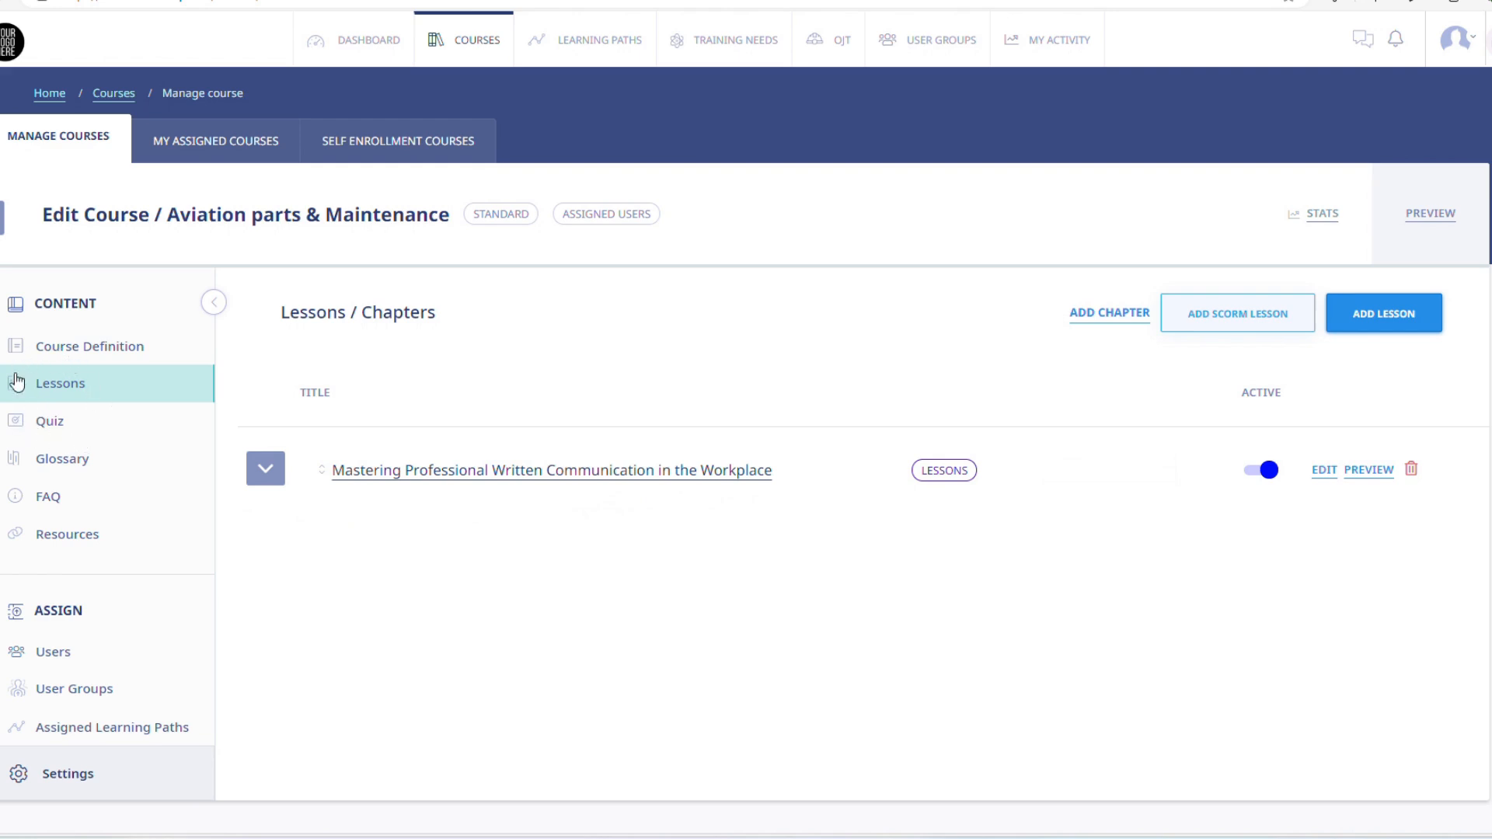
mouse_move(382, 341)
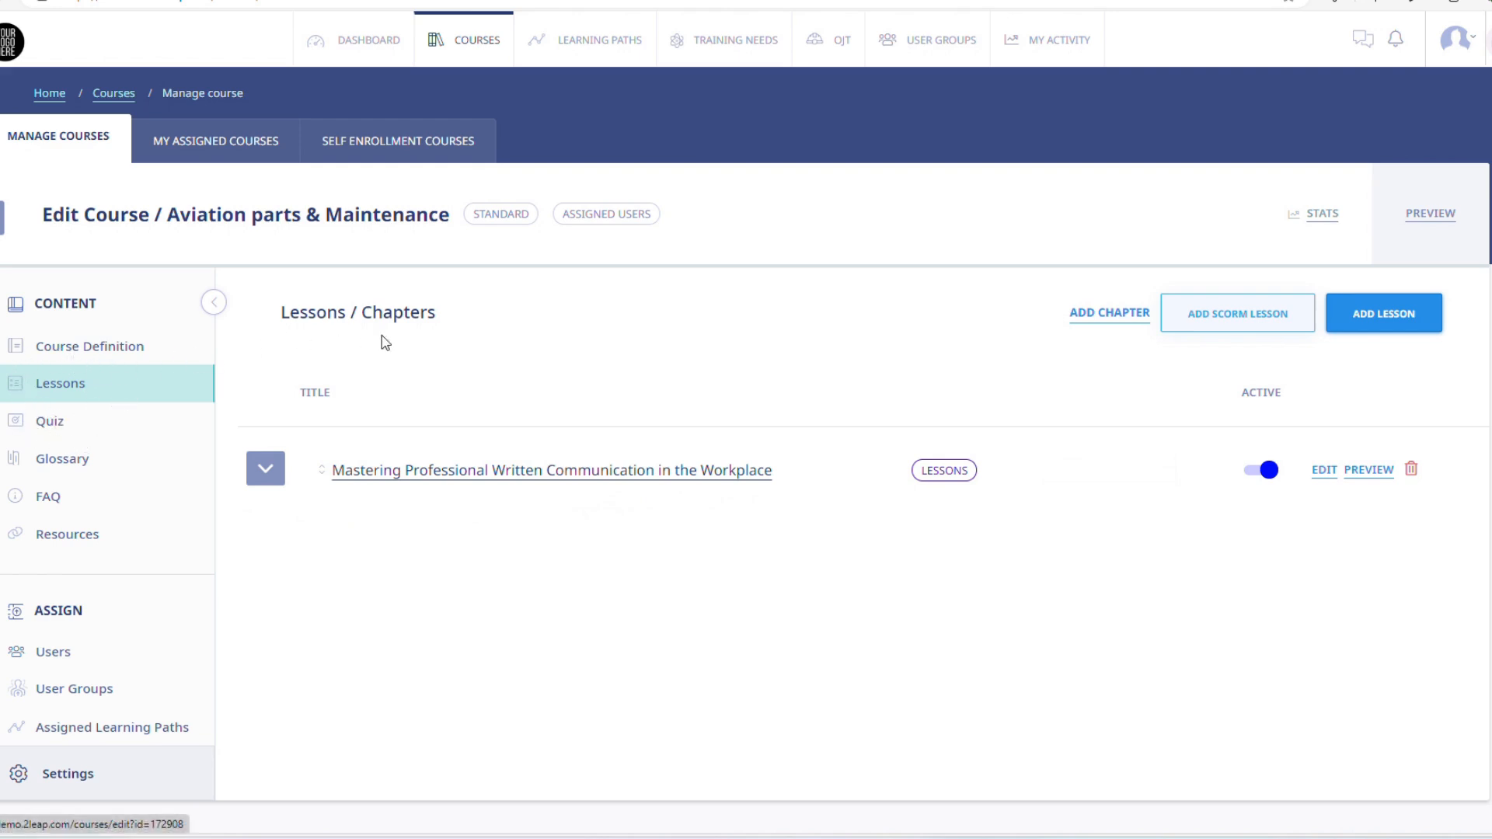
mouse_move(693, 118)
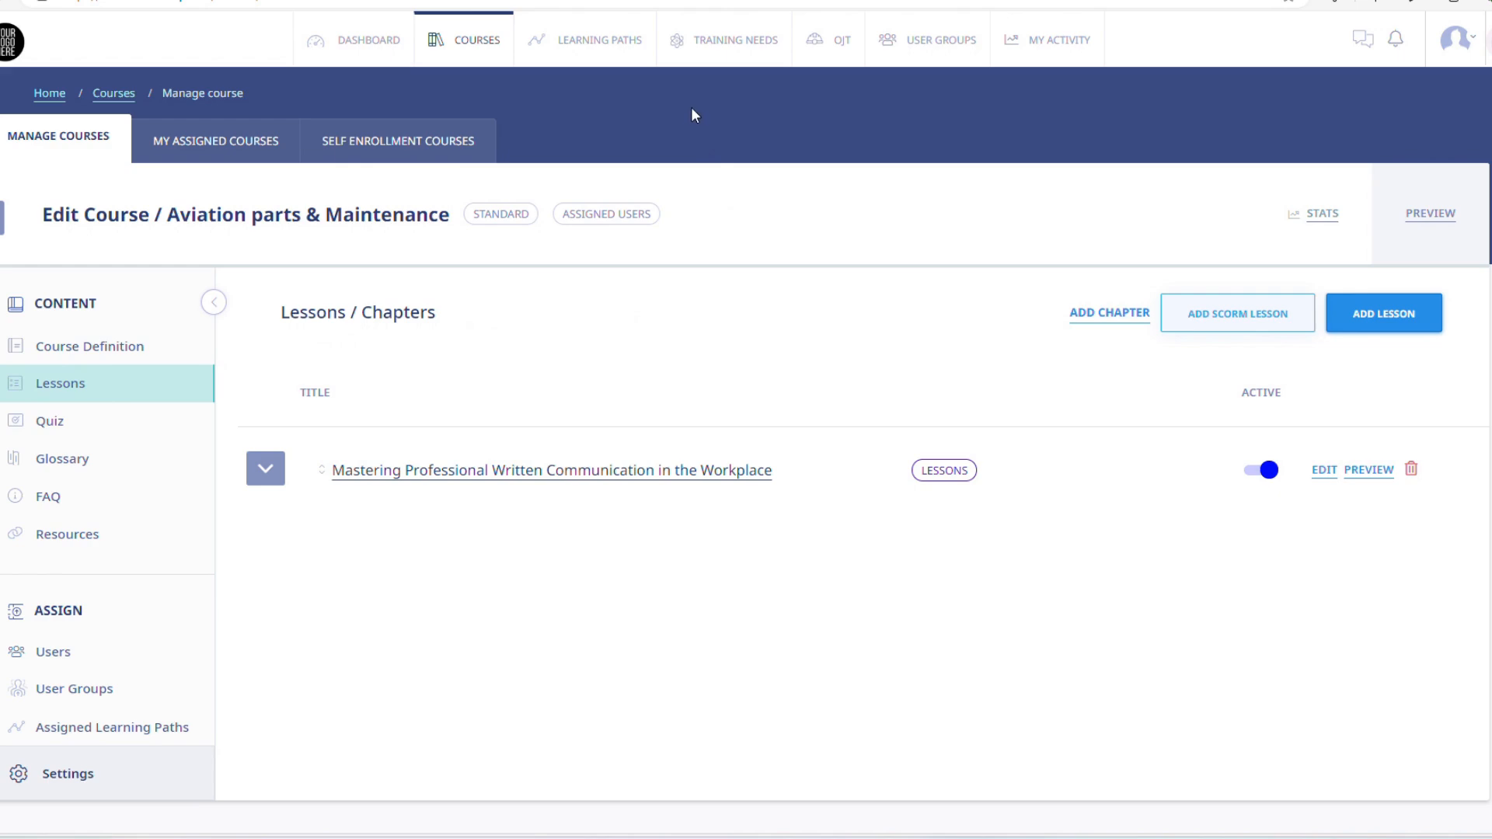
mouse_move(474, 28)
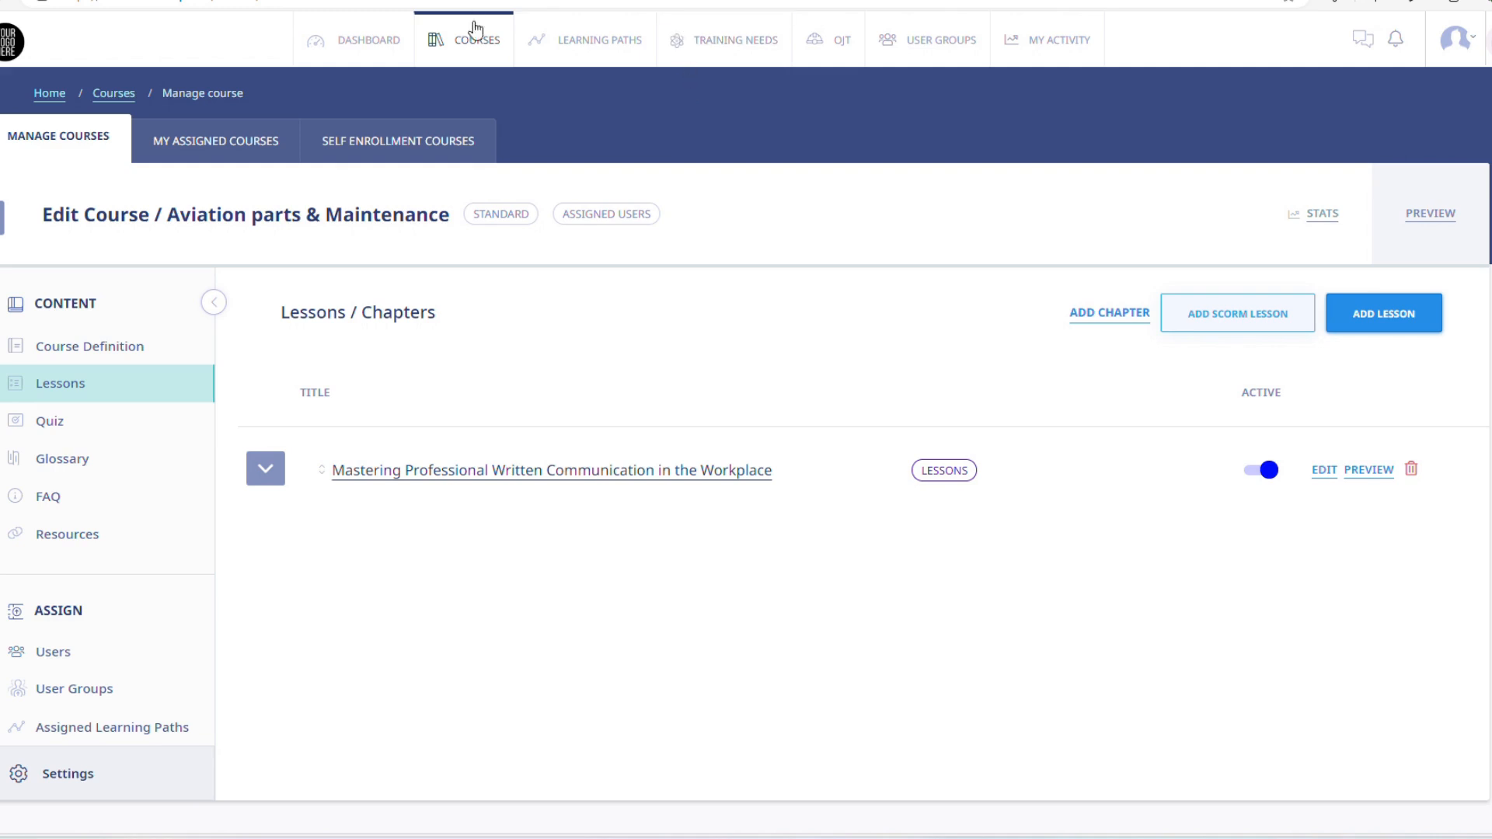
mouse_move(600, 41)
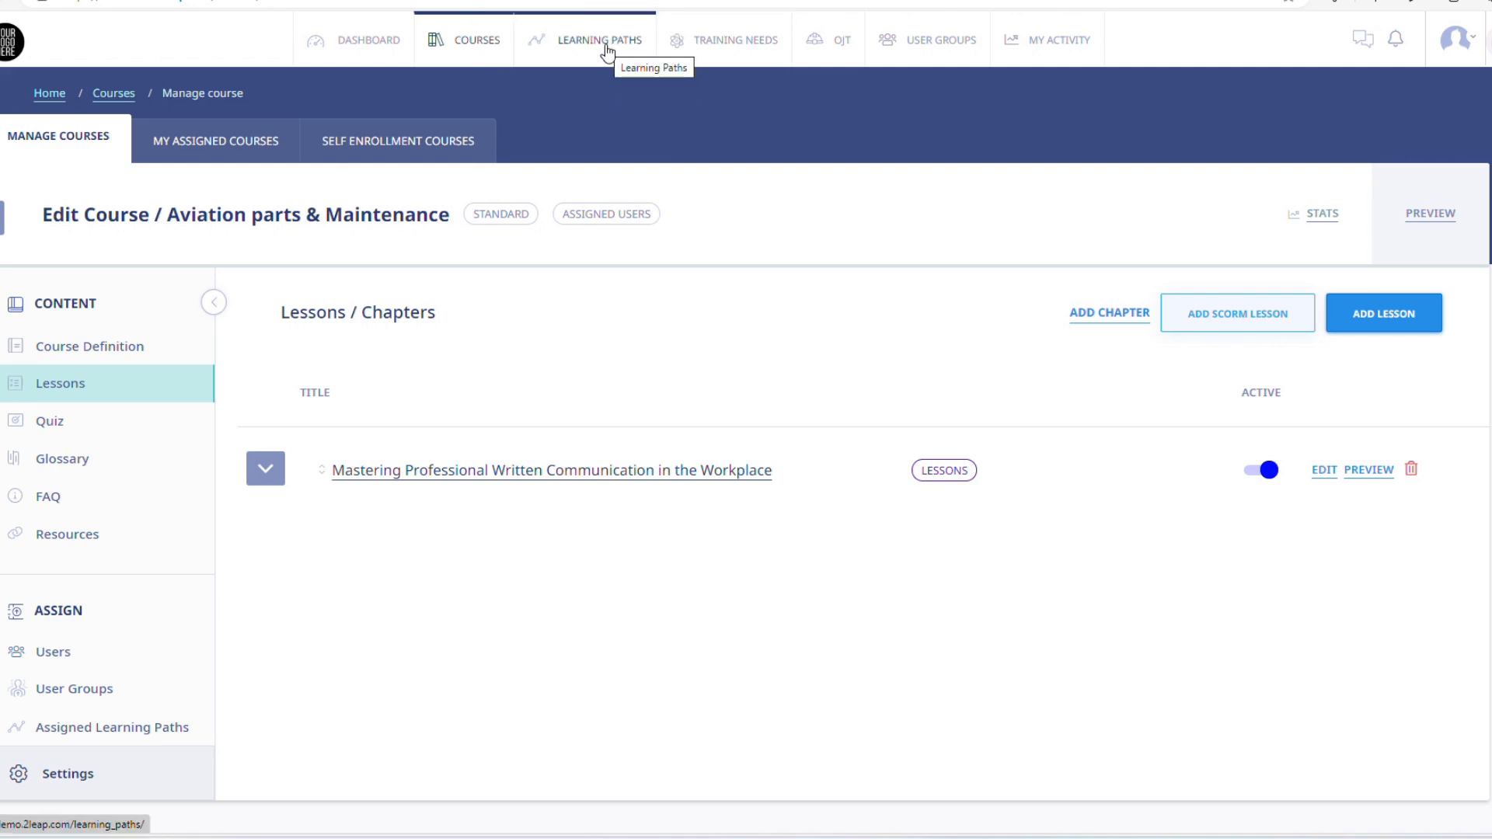
mouse_move(607, 53)
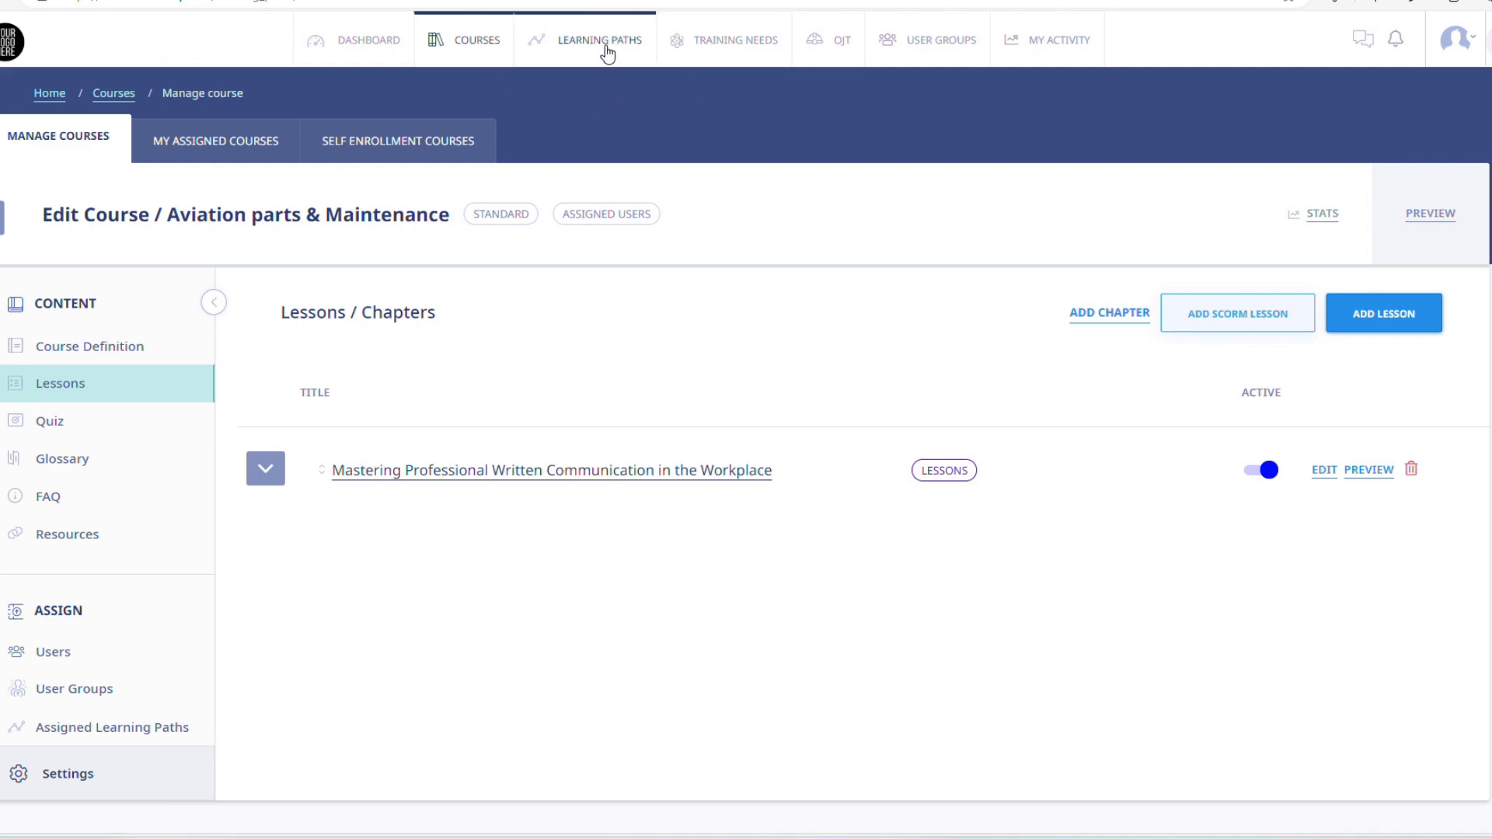
Step: Add a new learning path named 'Aviation Safety' from the Learning Paths list
left_click(600, 41)
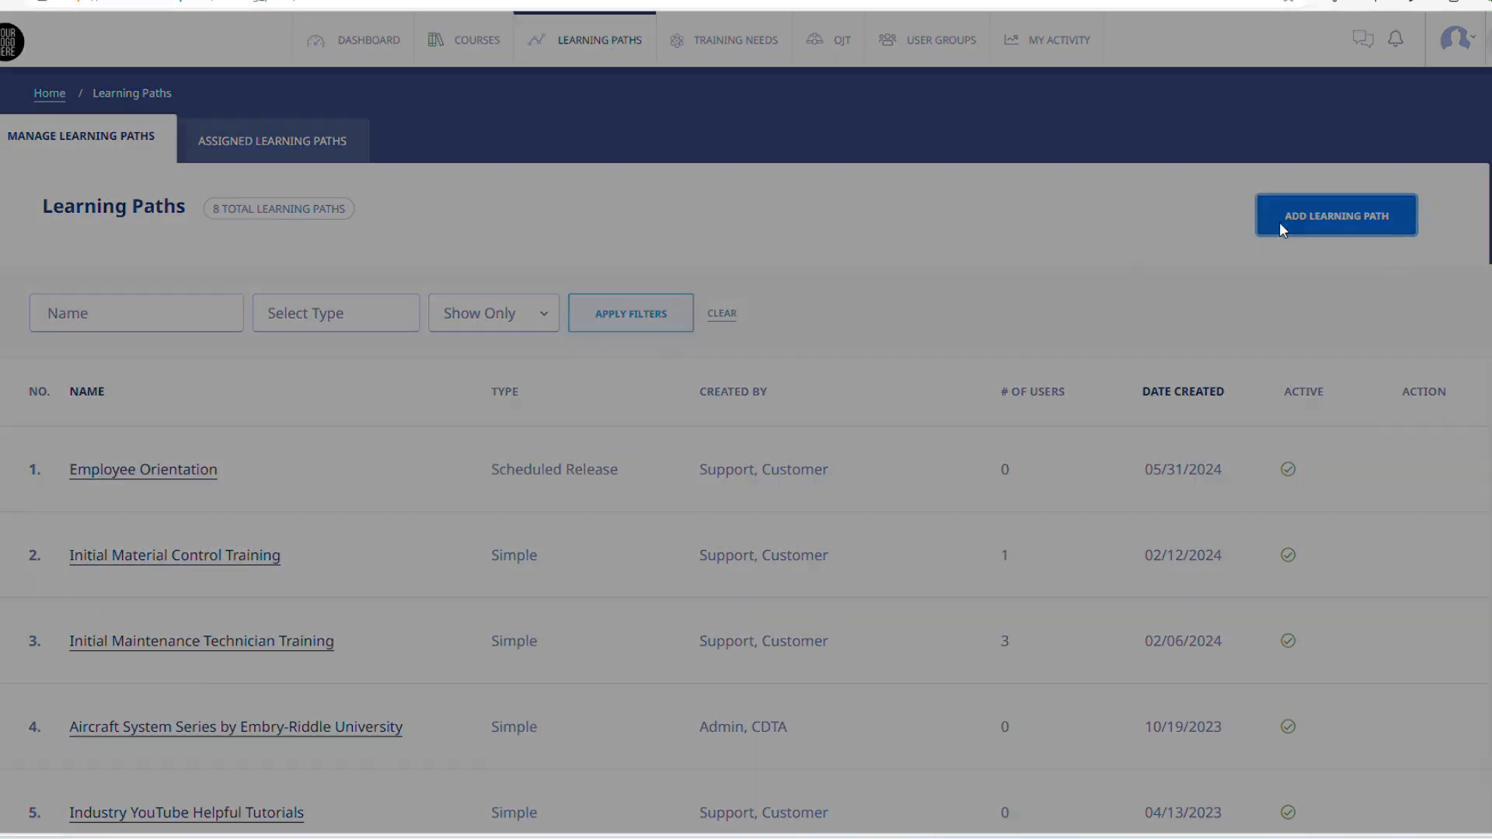
left_click(1335, 214)
type("Aviation Safety")
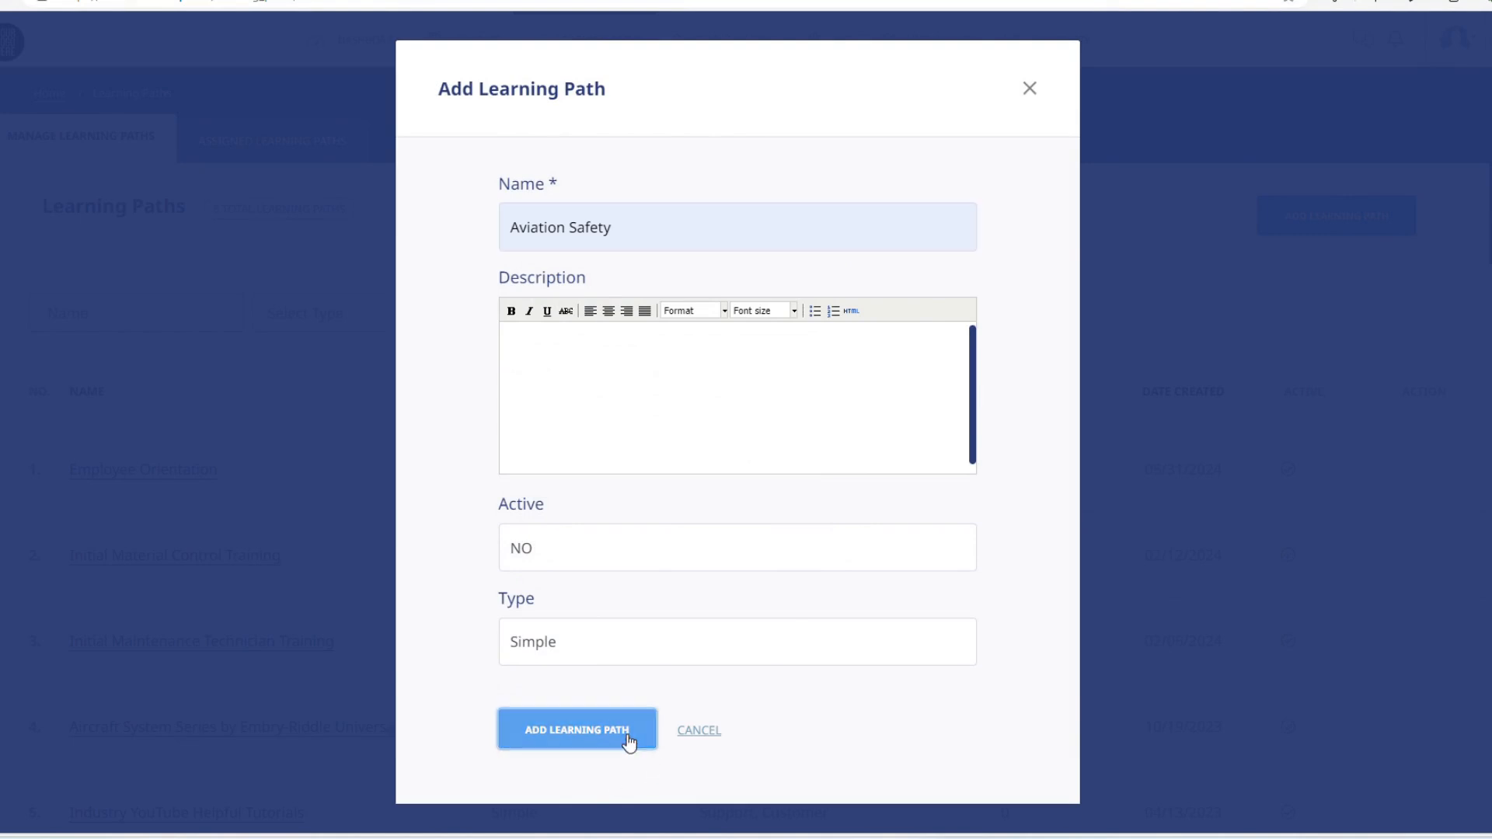
left_click(575, 731)
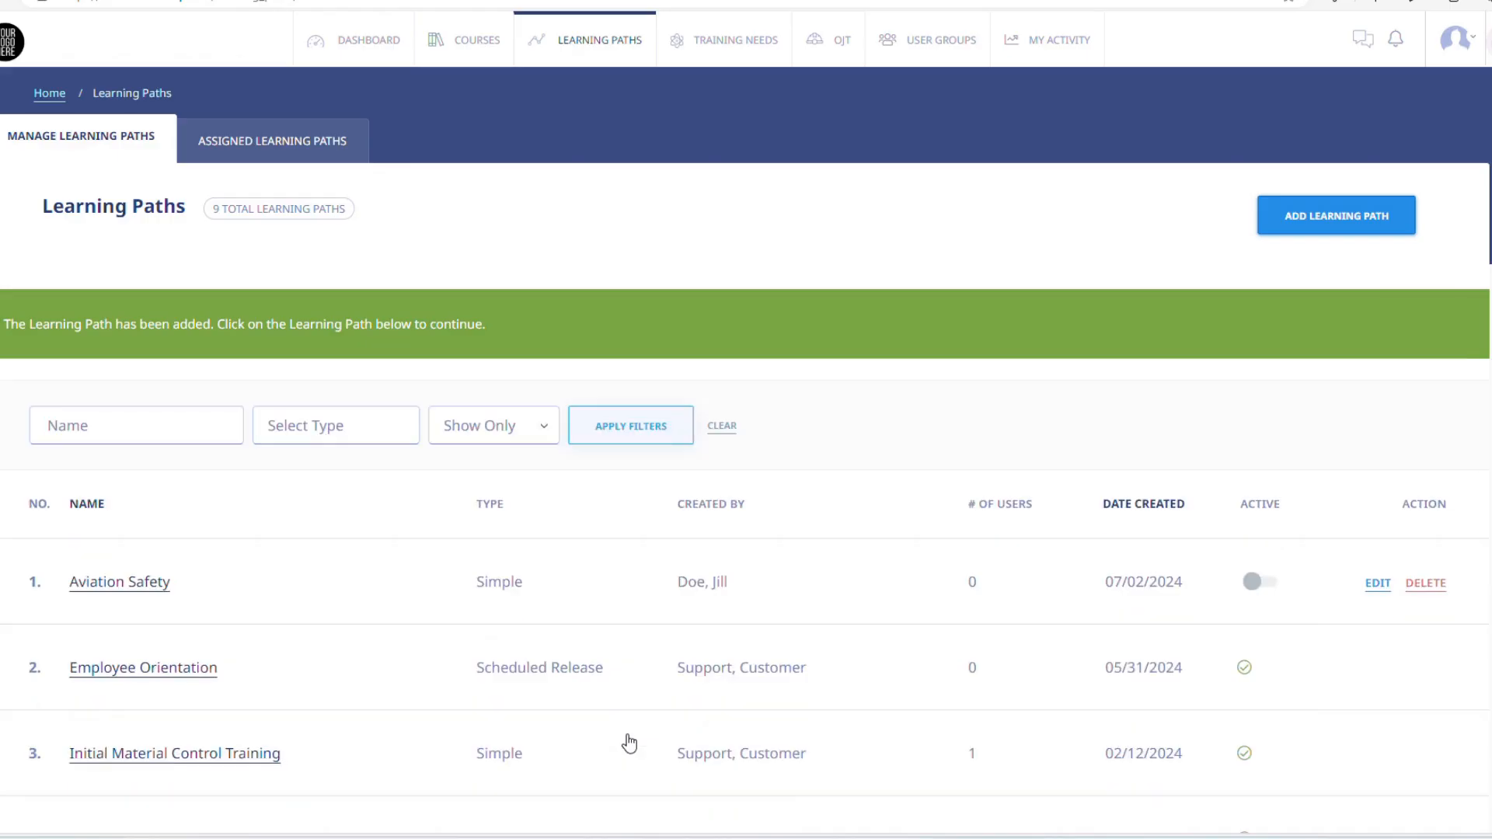
mouse_move(542, 268)
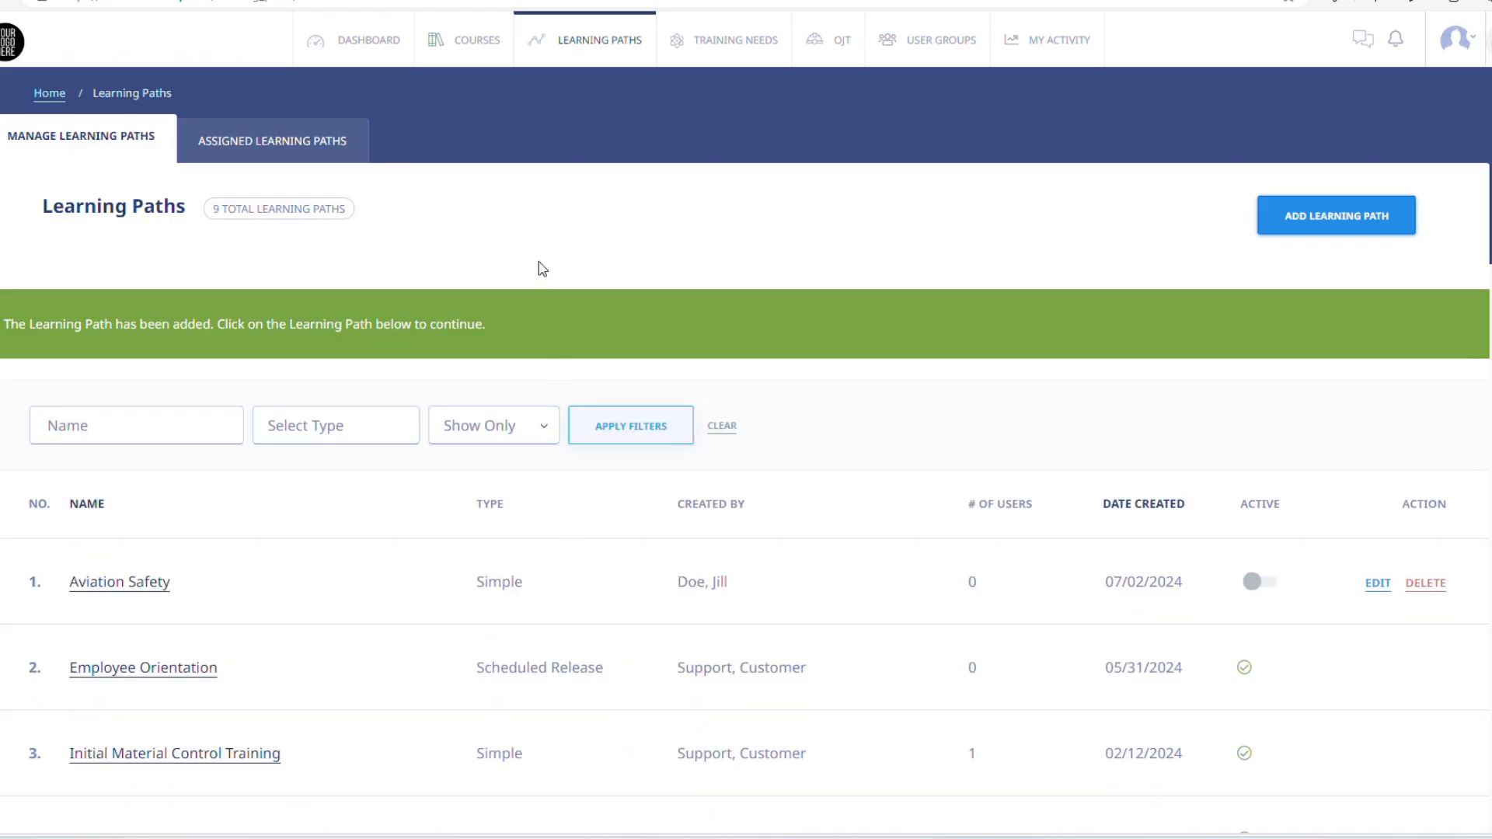
mouse_move(166, 531)
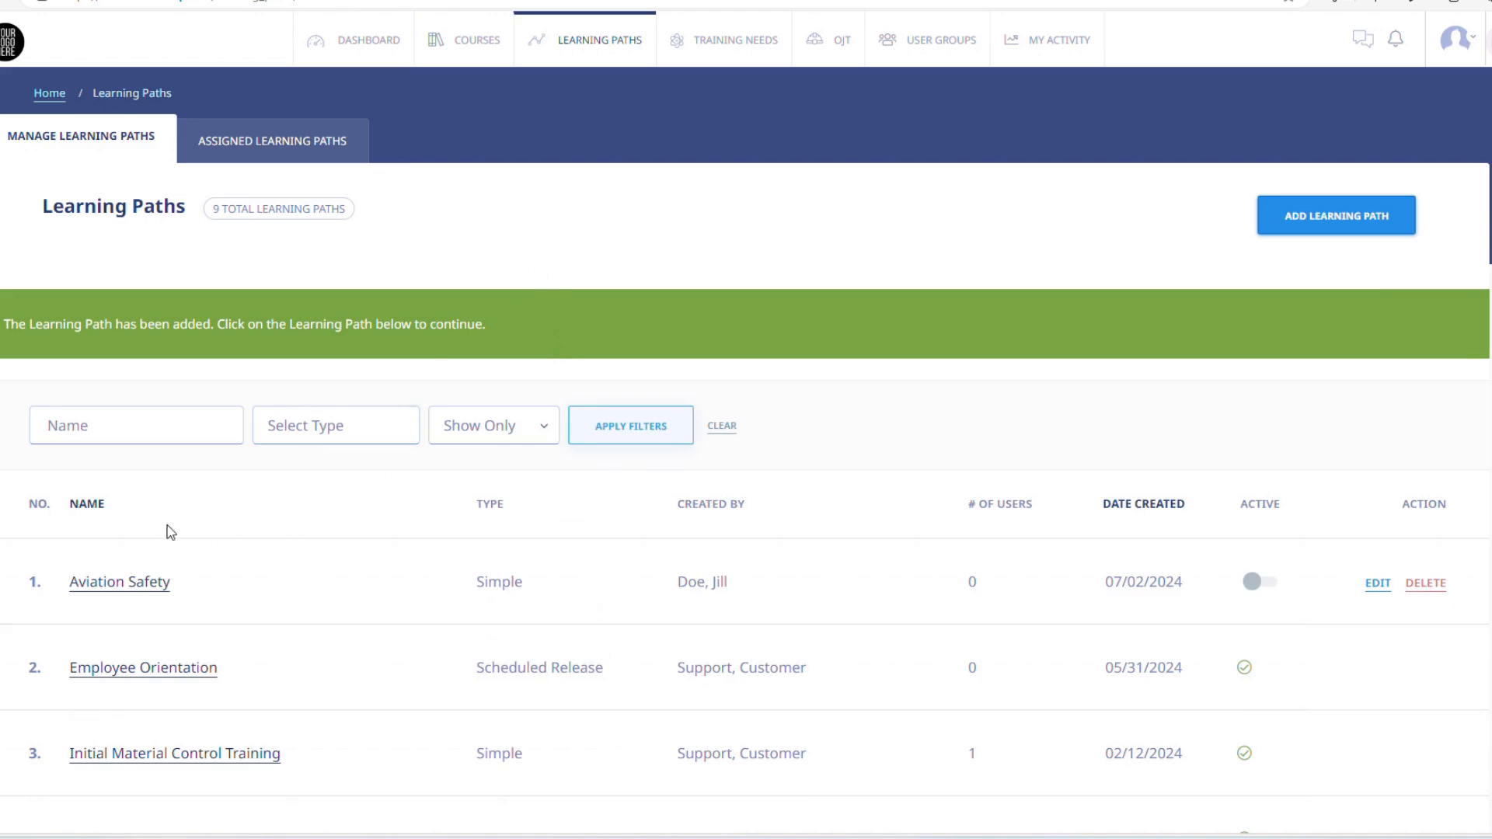
Step: View the assigned users of the Aviation Safety learning path, currently none
left_click(120, 581)
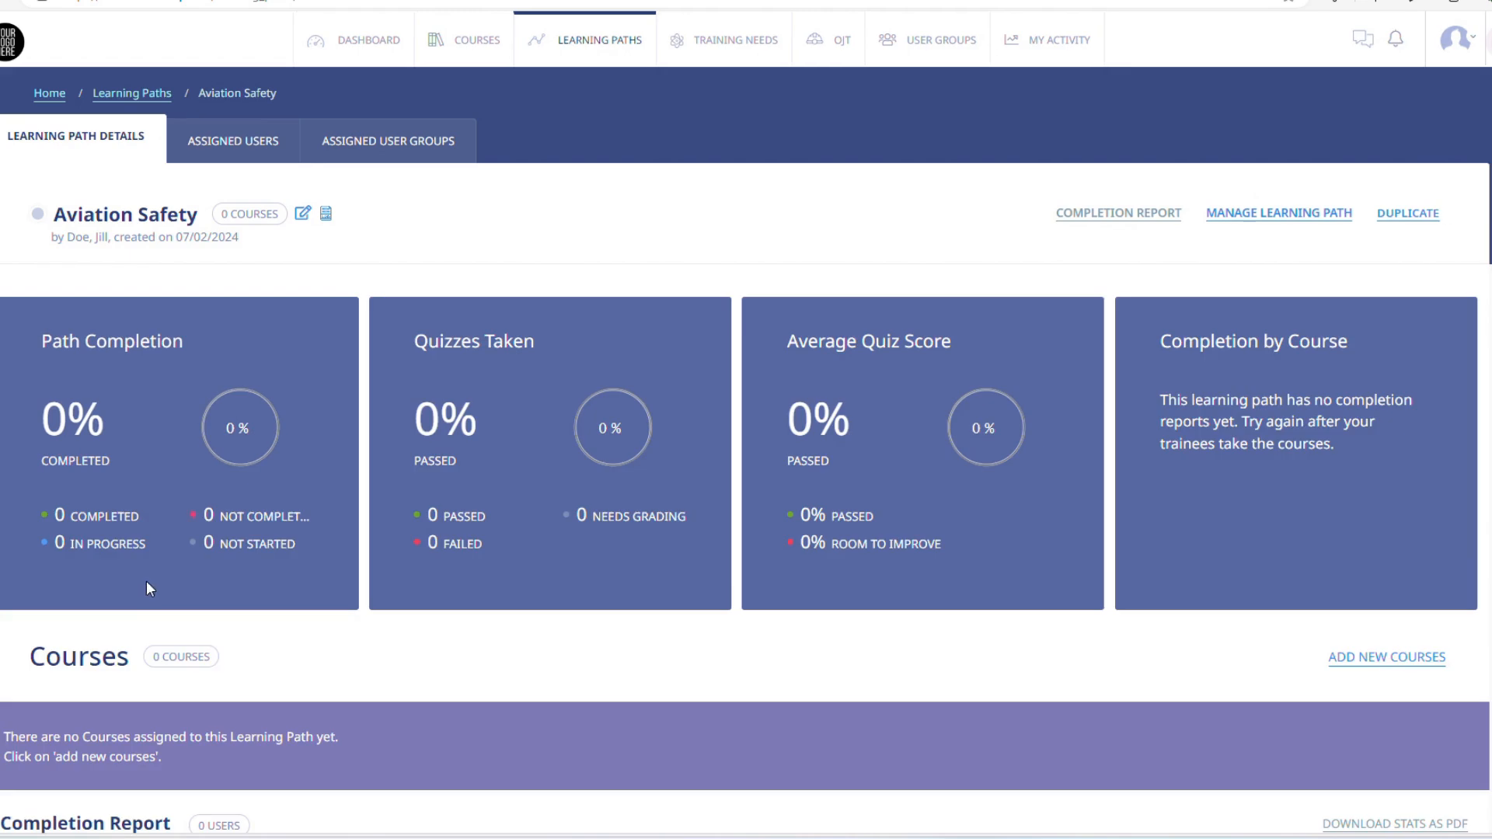
mouse_move(271, 159)
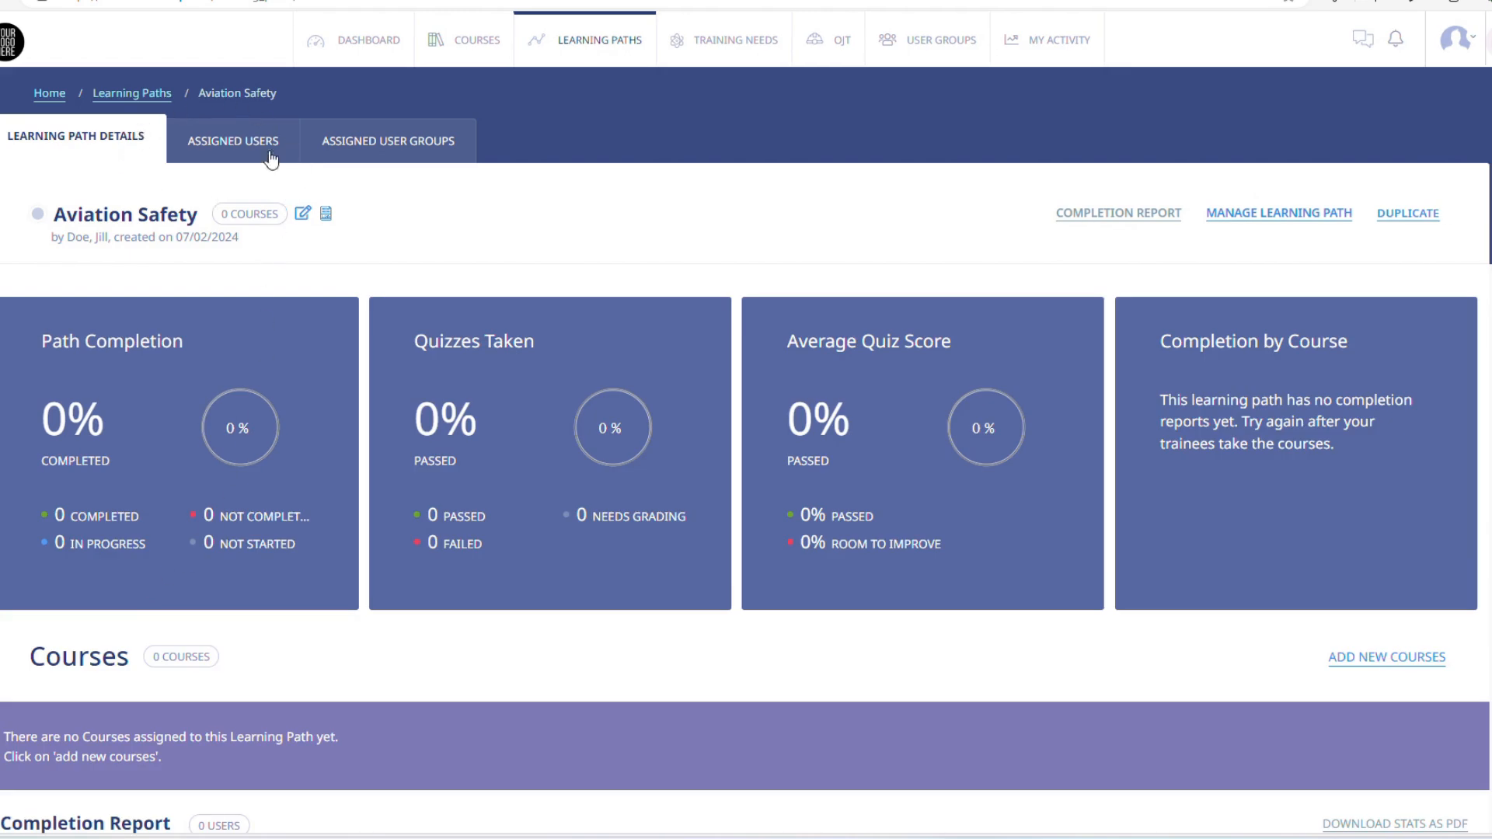
left_click(231, 140)
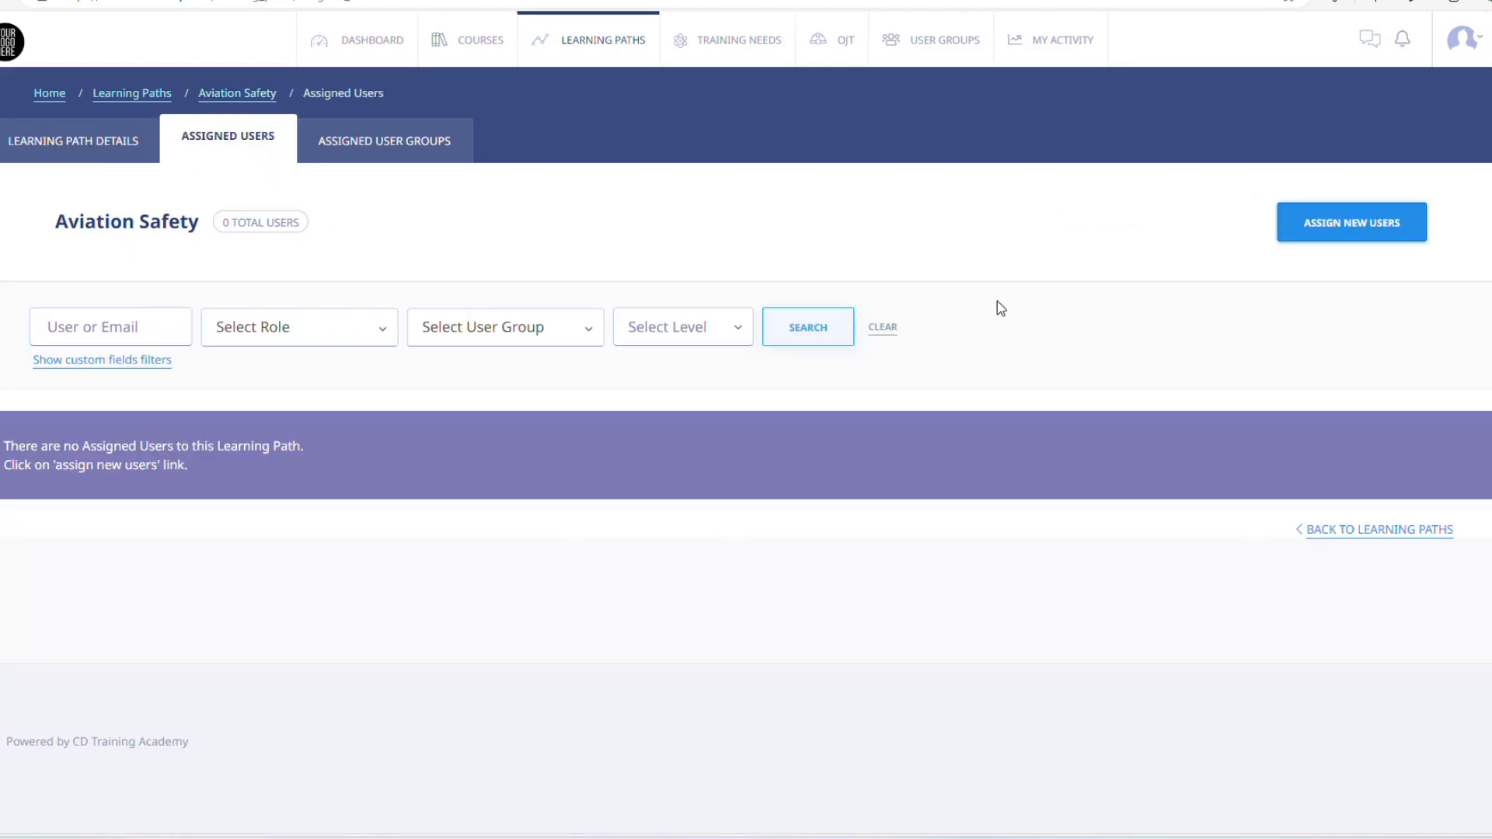
mouse_move(1350, 223)
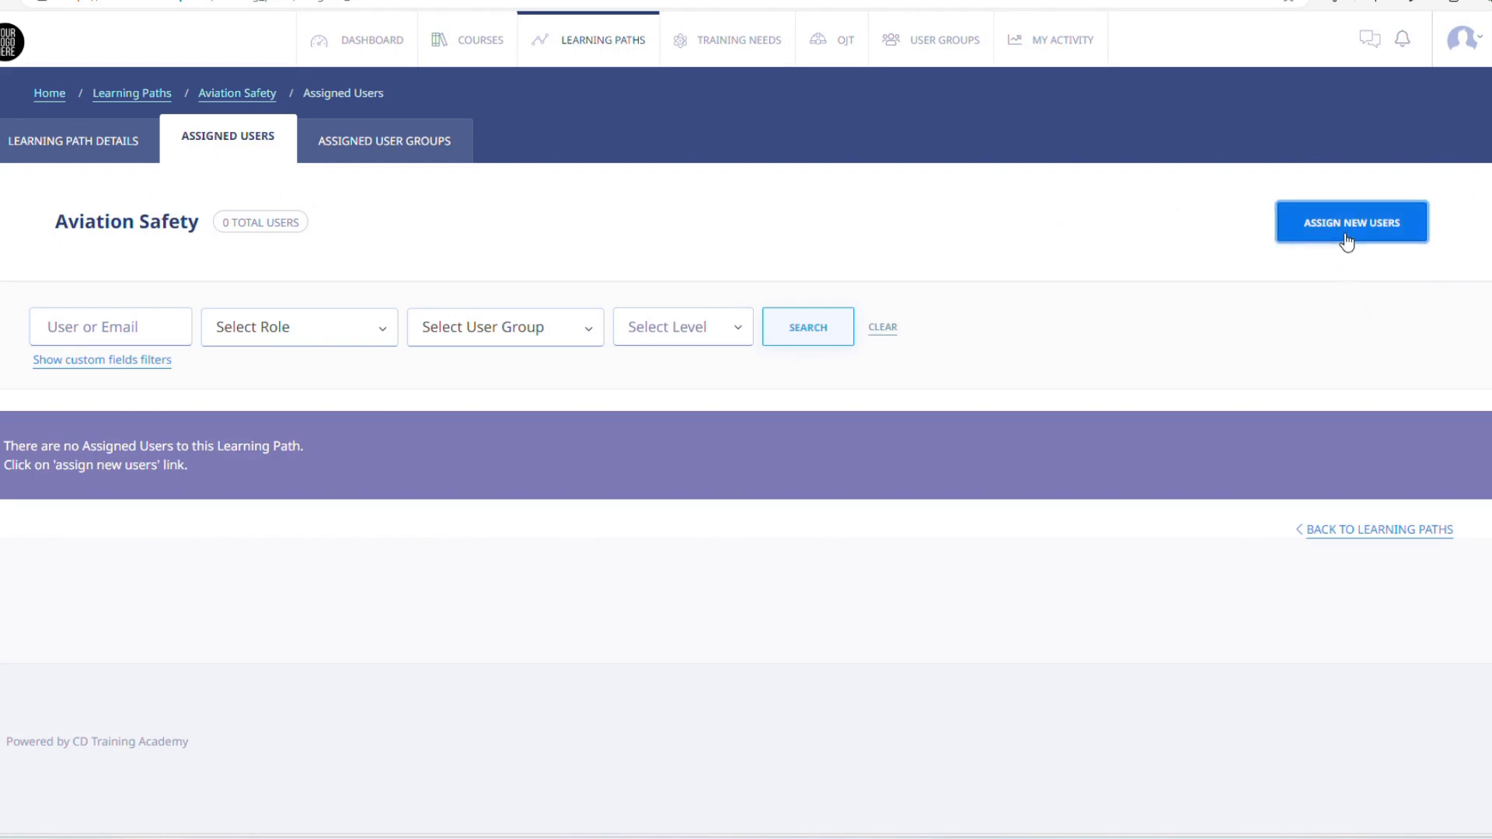
Step: Attempt assigning coordinator Jill Doe to Aviation Safety; refused because the path has no courses
left_click(1351, 222)
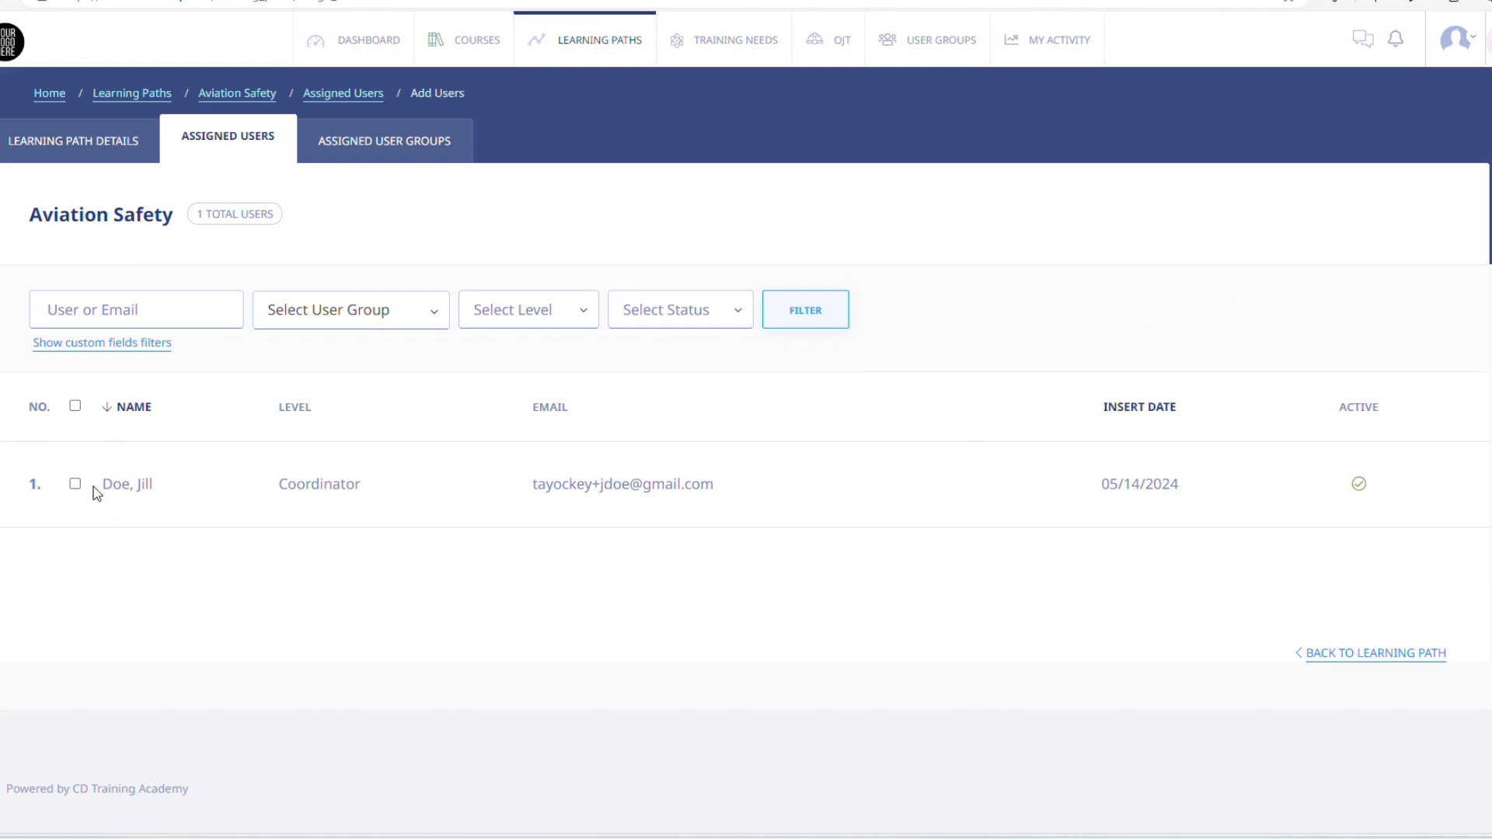
left_click(75, 484)
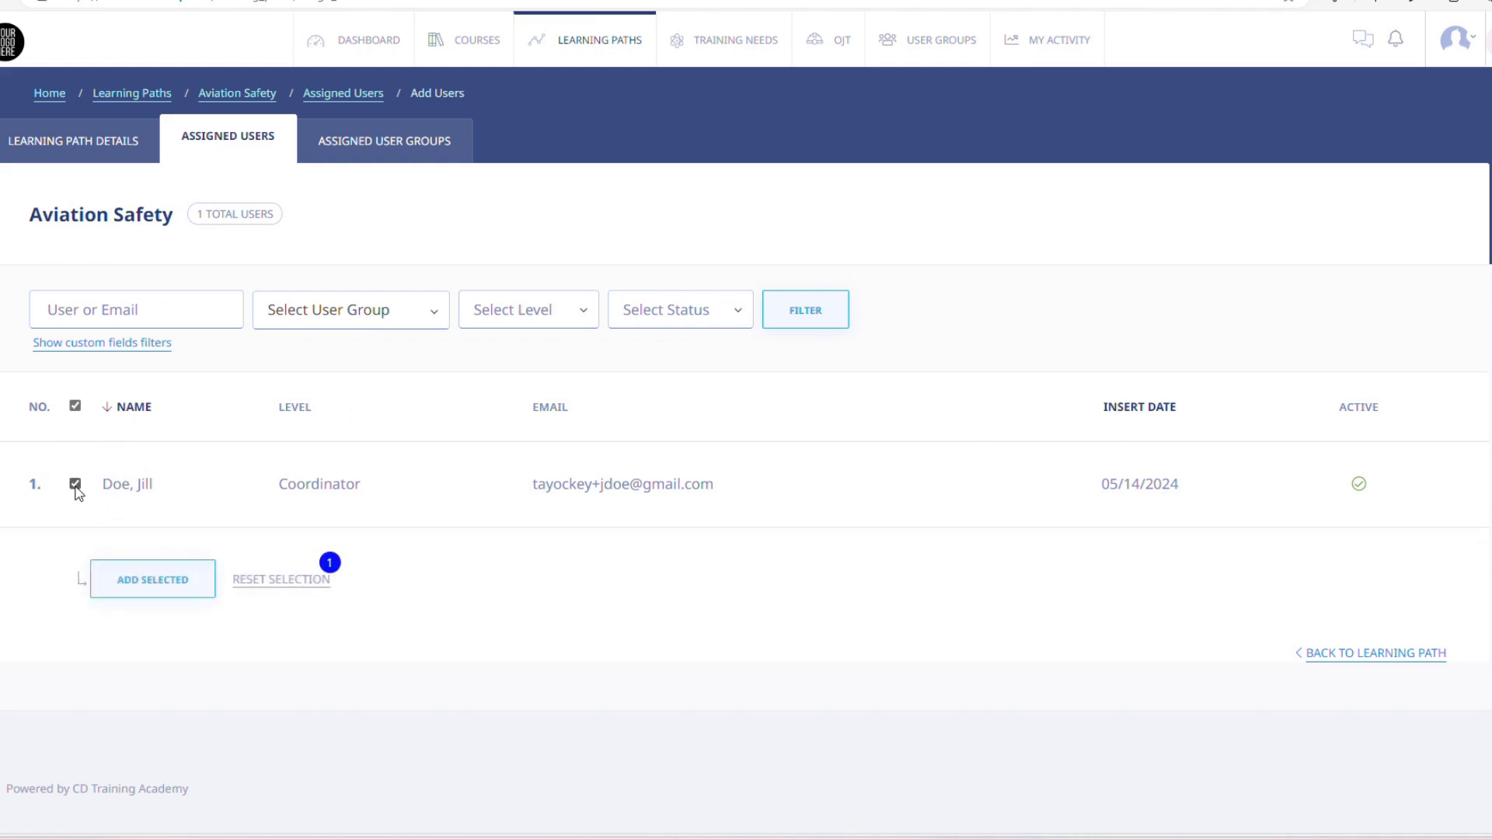
mouse_move(201, 526)
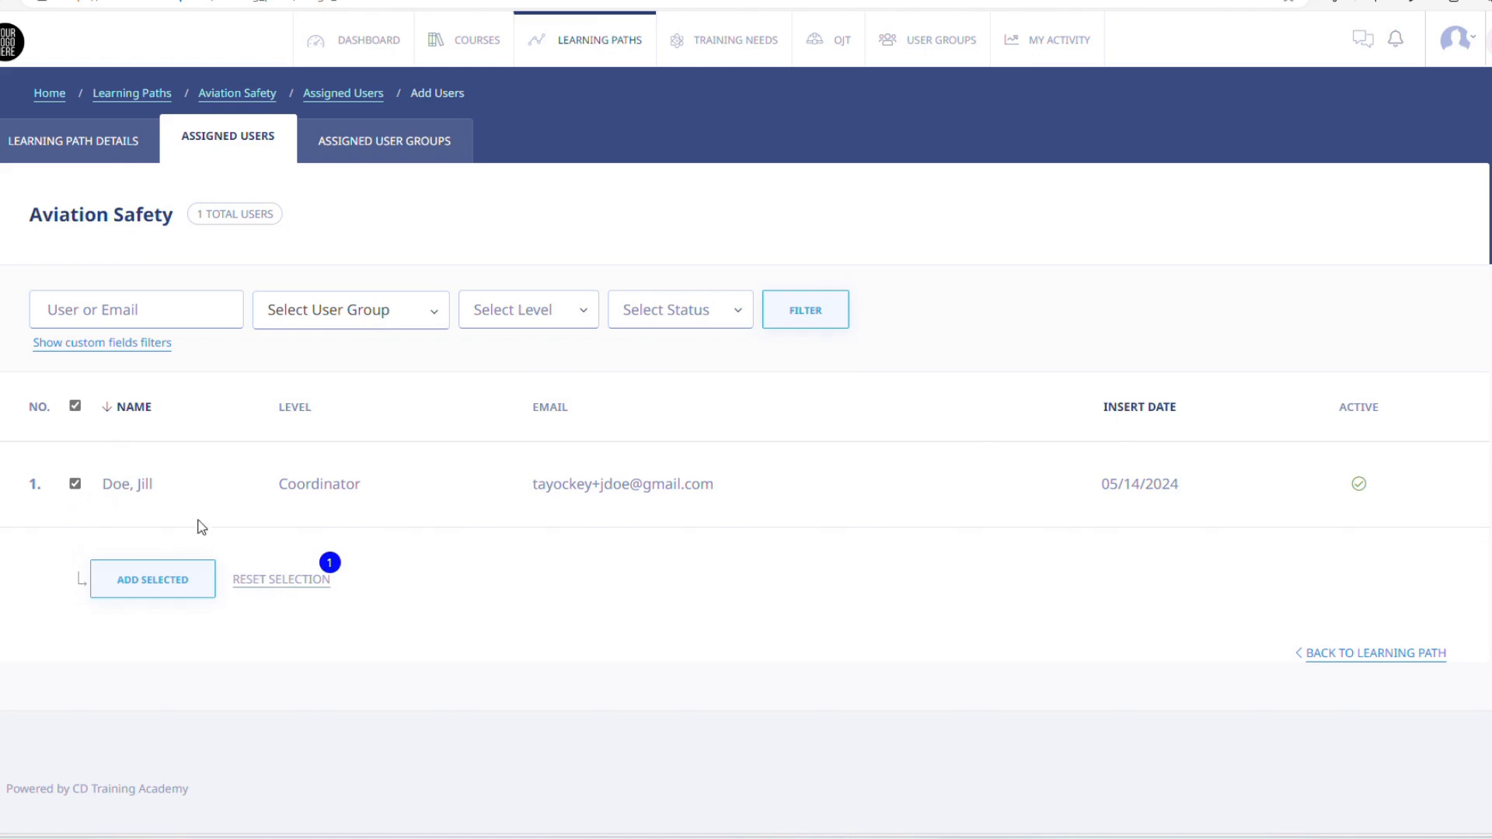
left_click(153, 578)
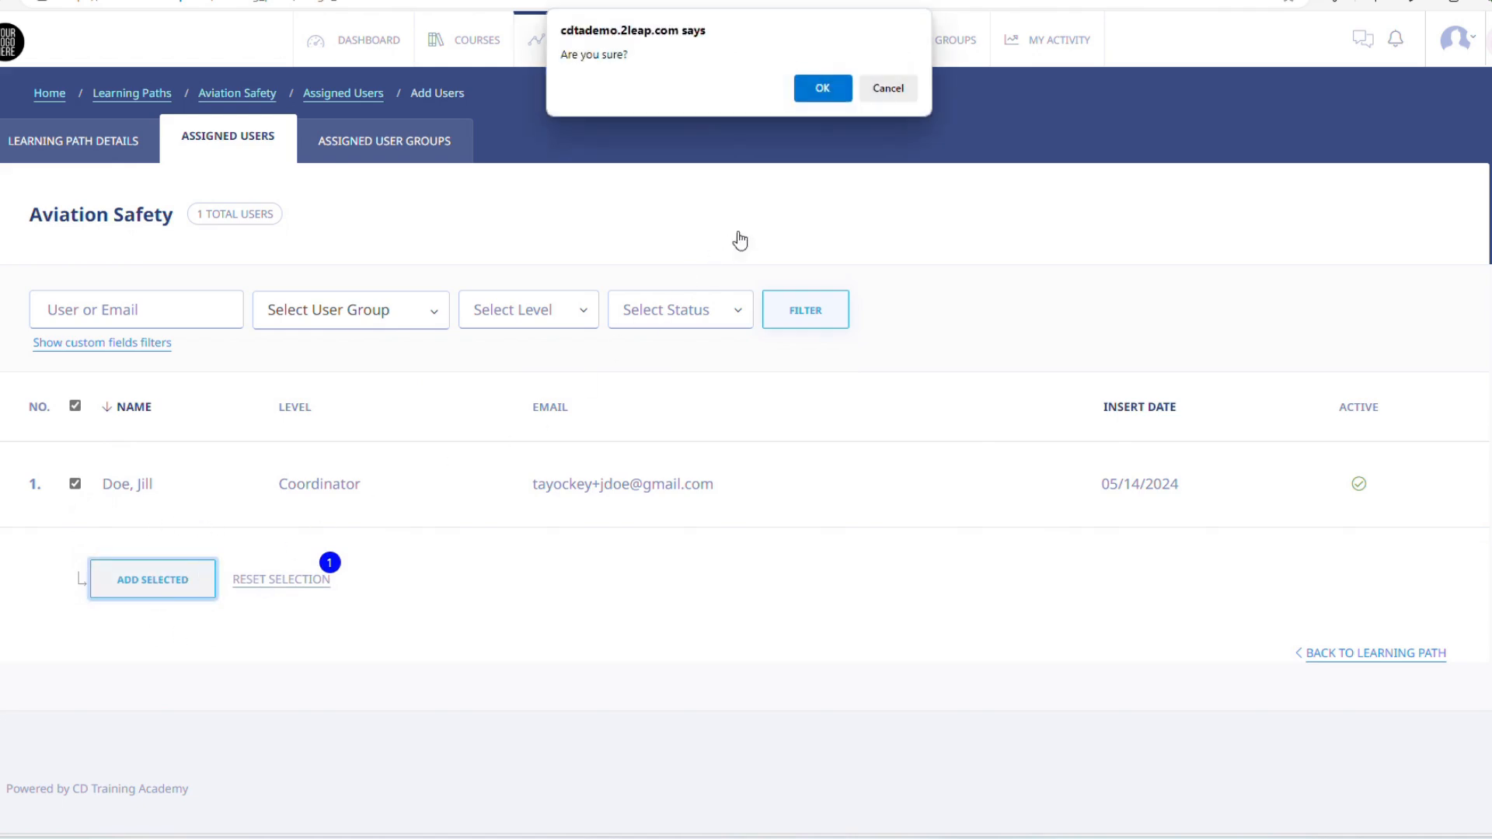
left_click(820, 87)
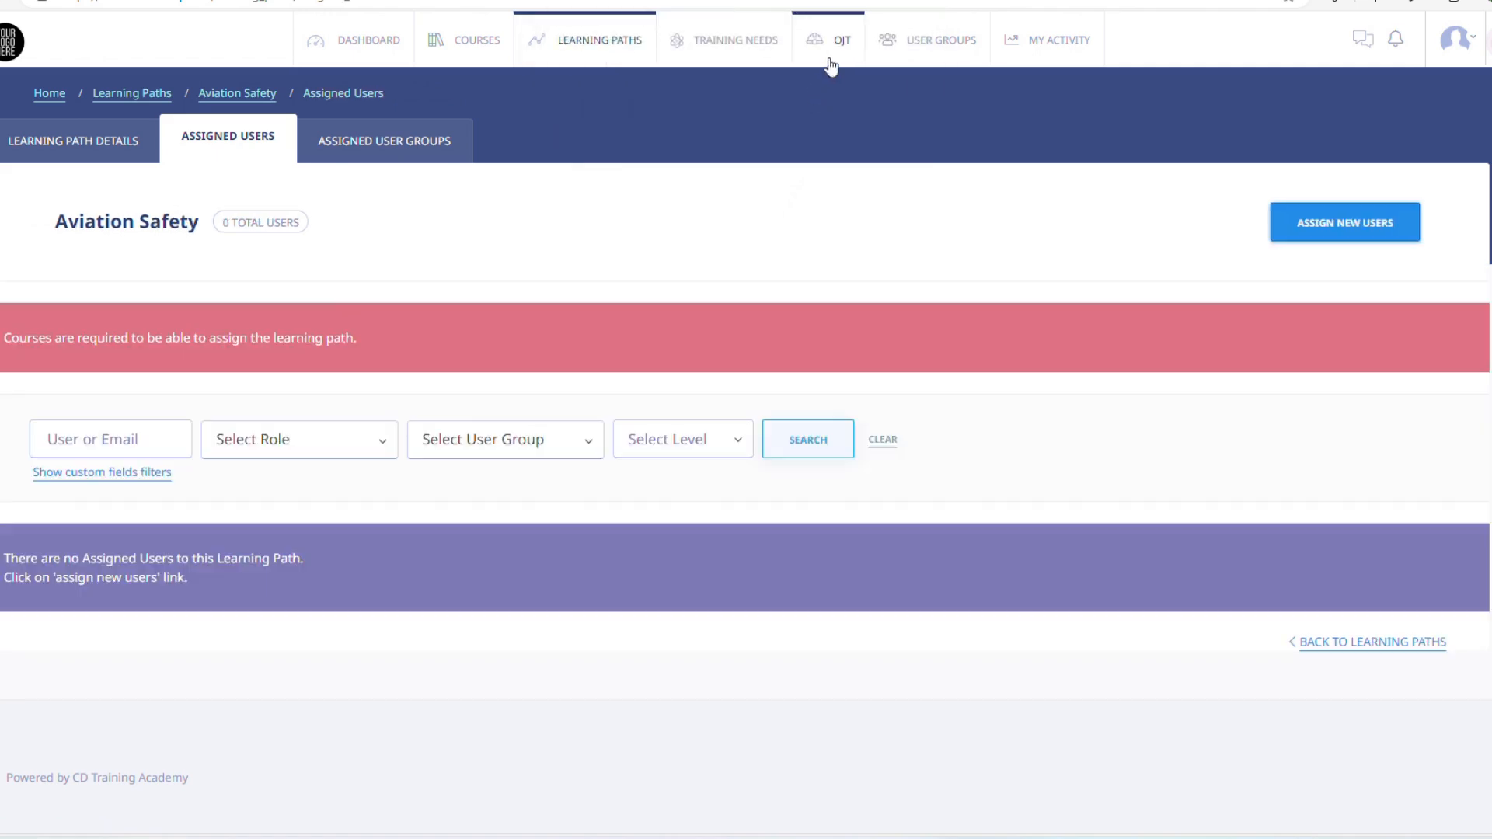
Step: View My OJT Records in the On-the-Job Training section, which are empty
left_click(840, 40)
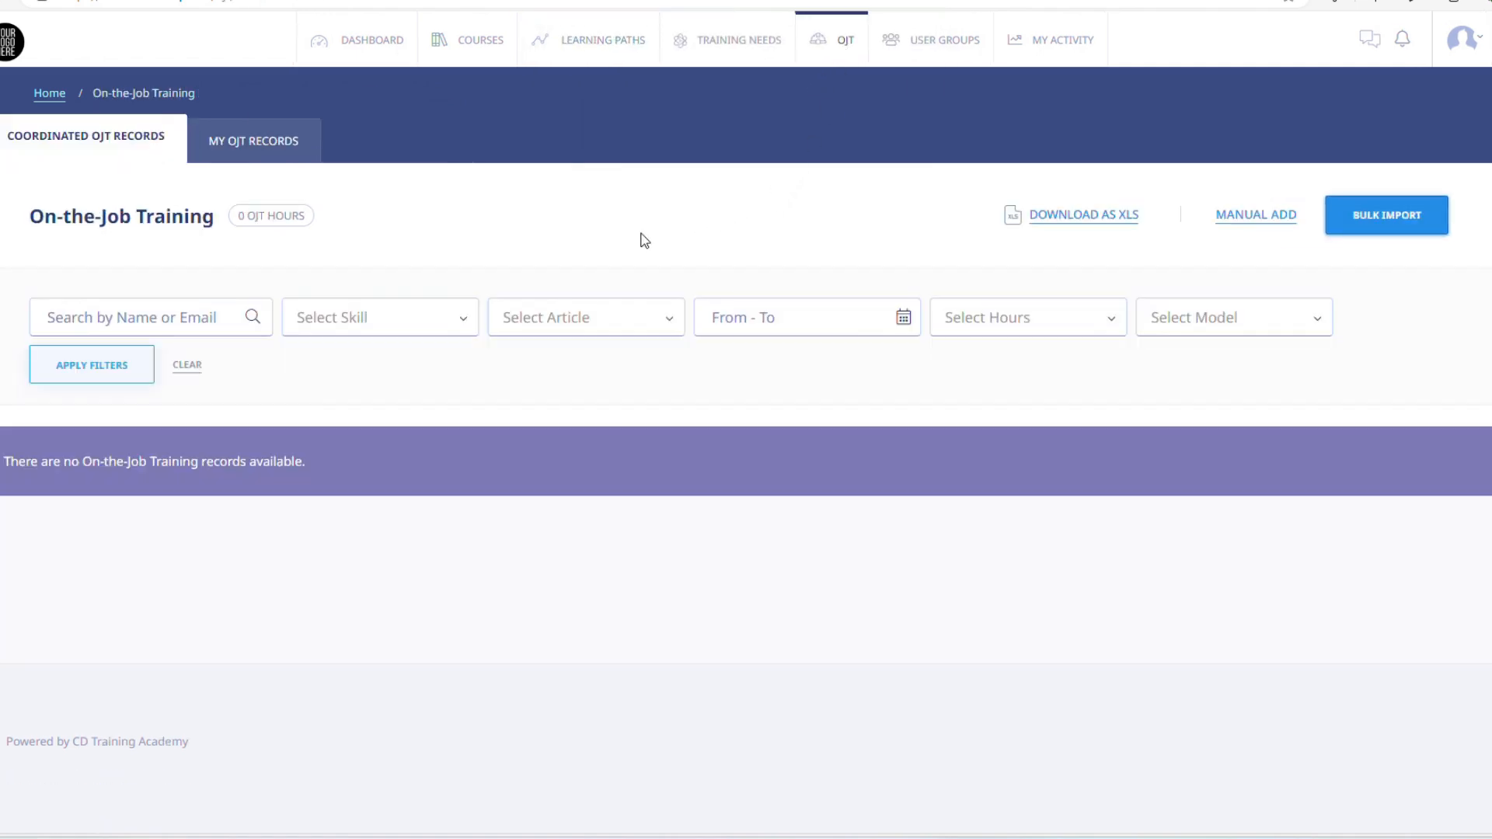
mouse_move(109, 275)
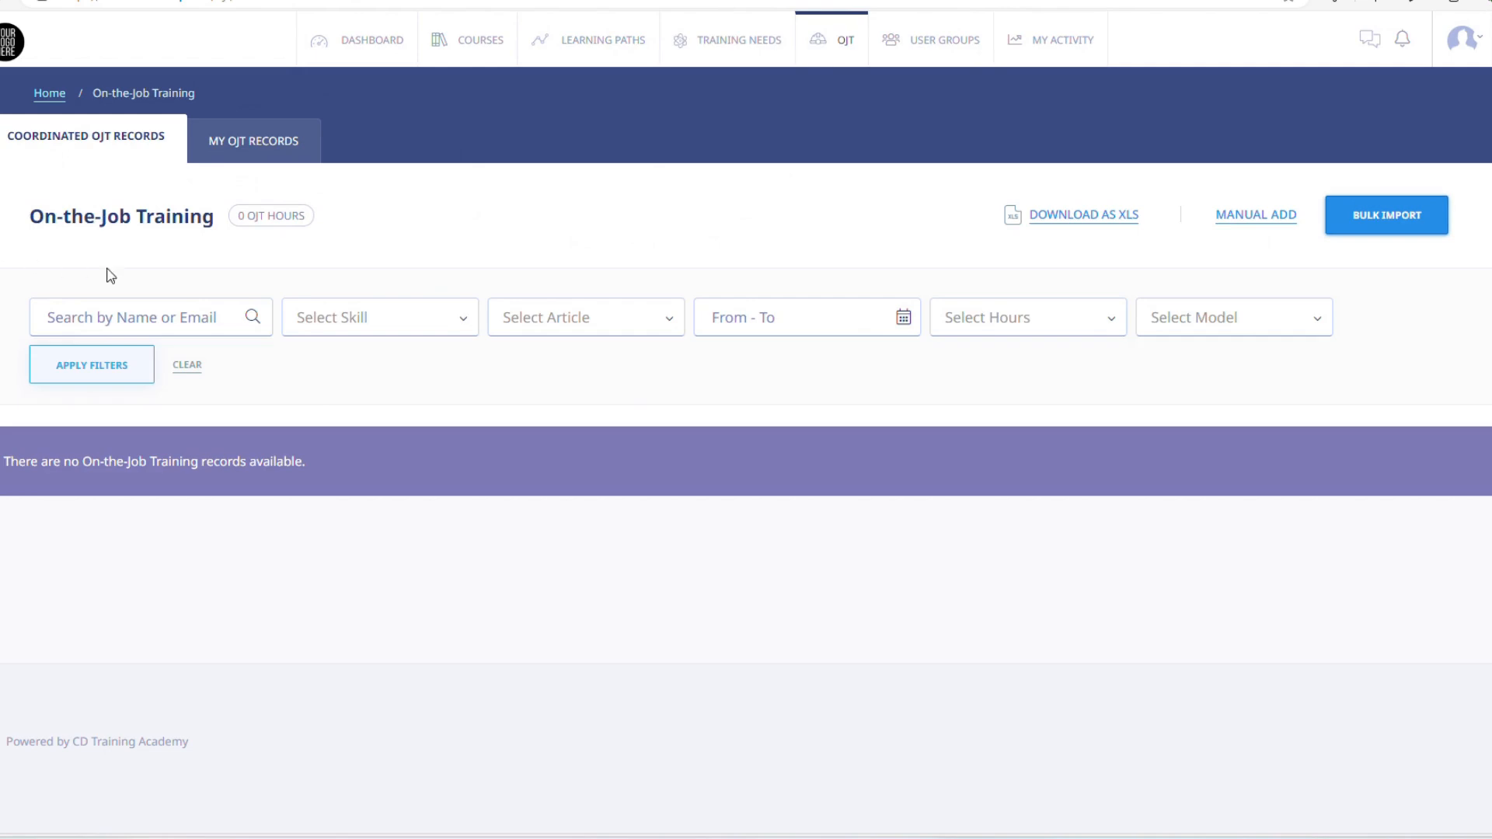
left_click(252, 142)
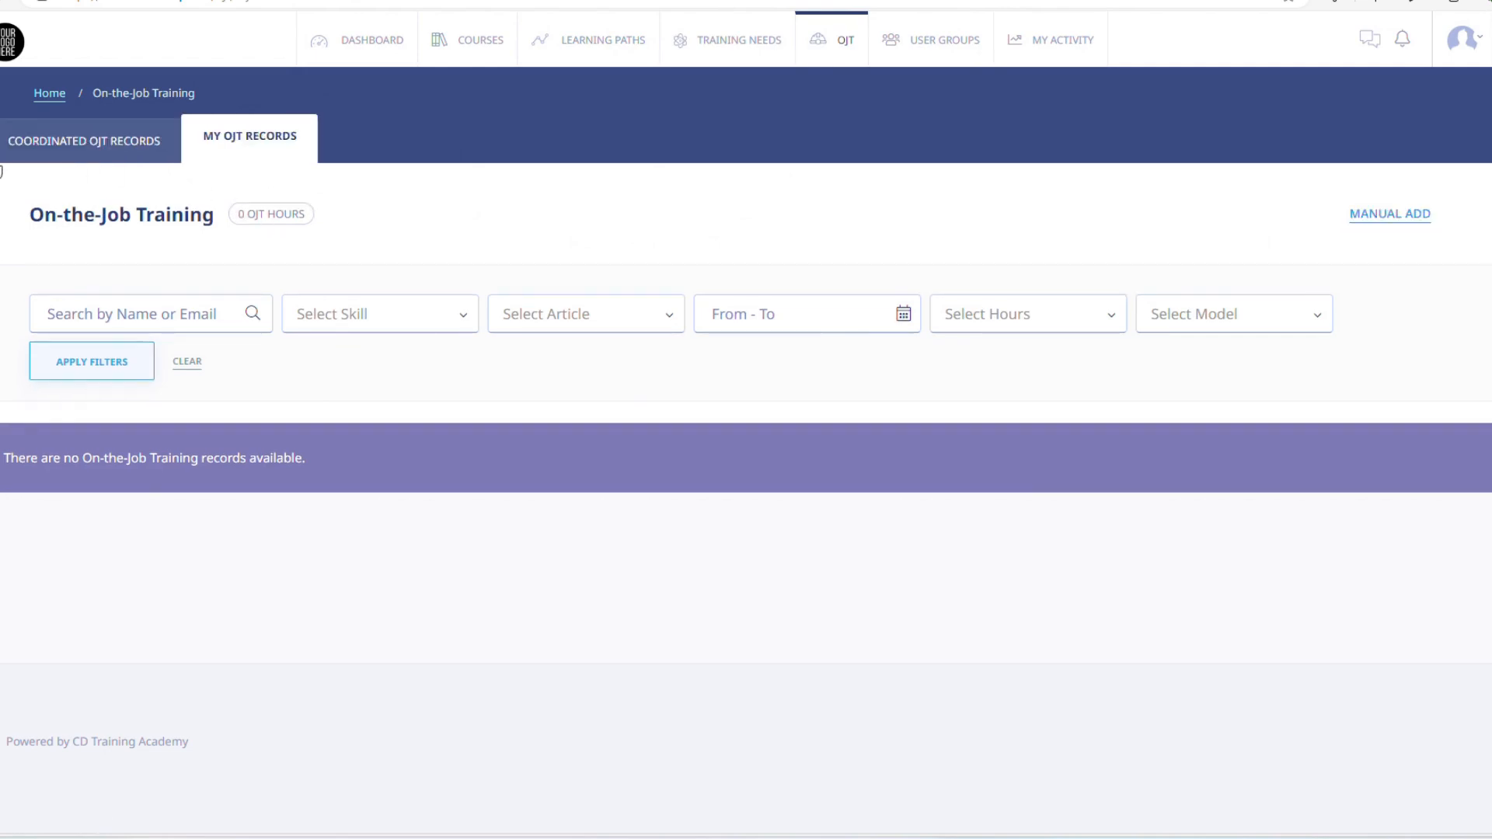